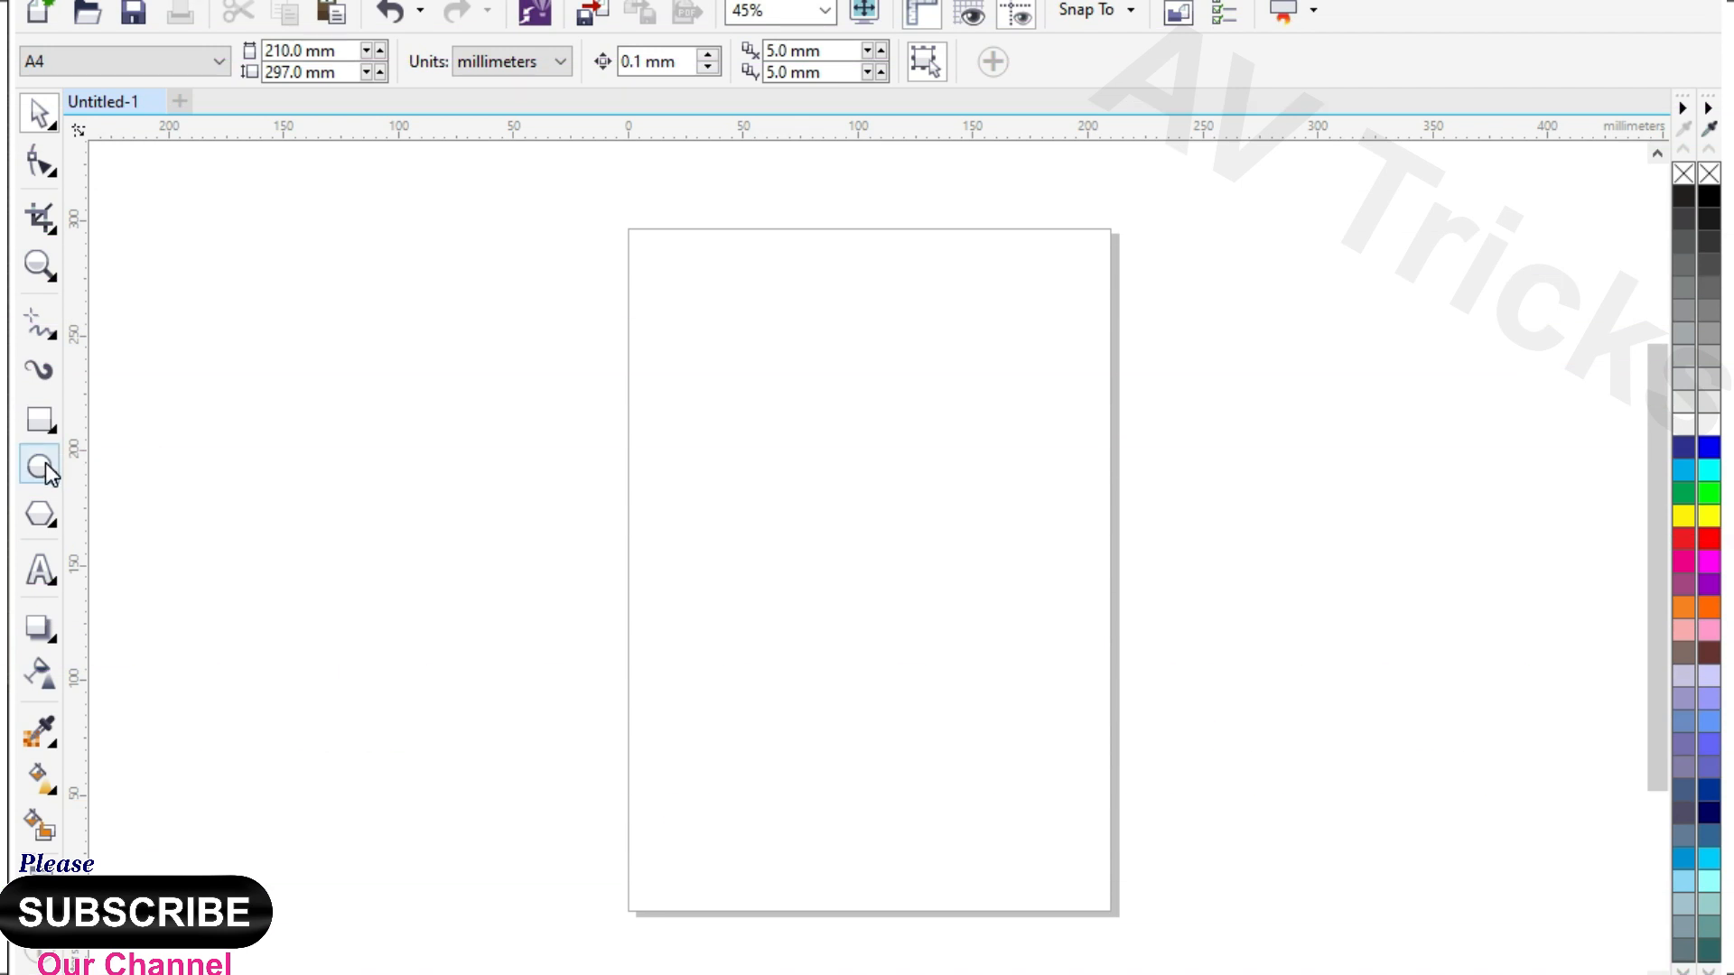
Step: Draw two overlapping ellipses and intersect them into a pointed leaf shape
drag(360, 415, 448, 559)
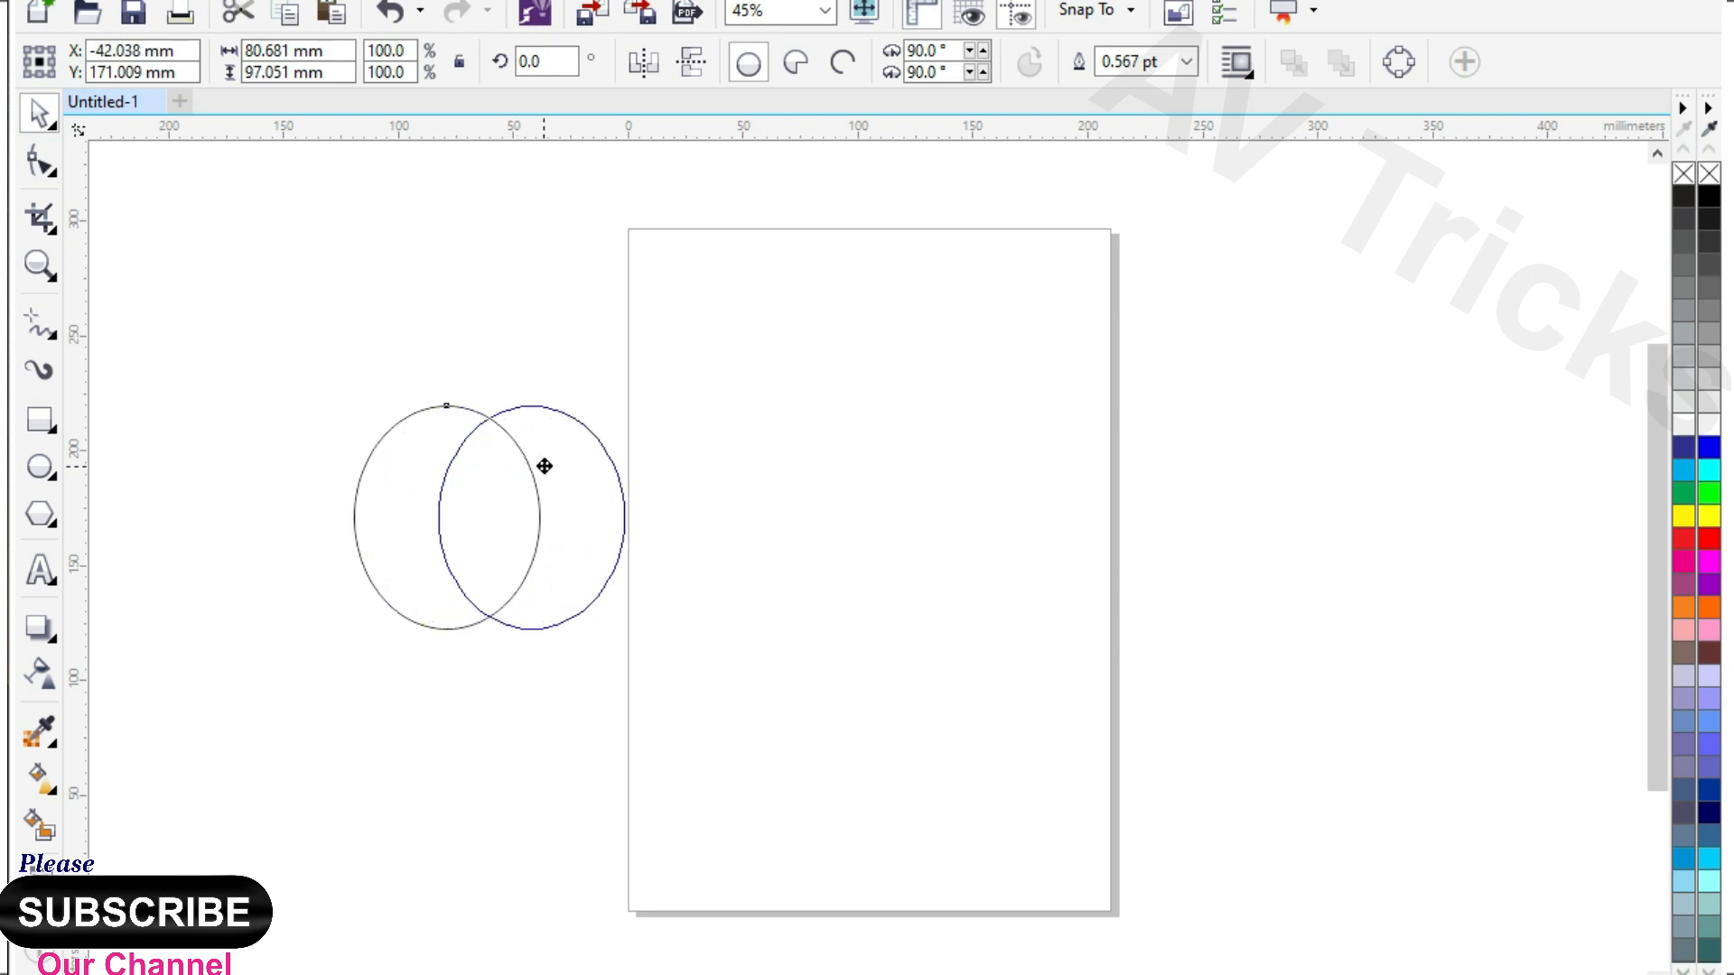
drag(543, 466, 573, 466)
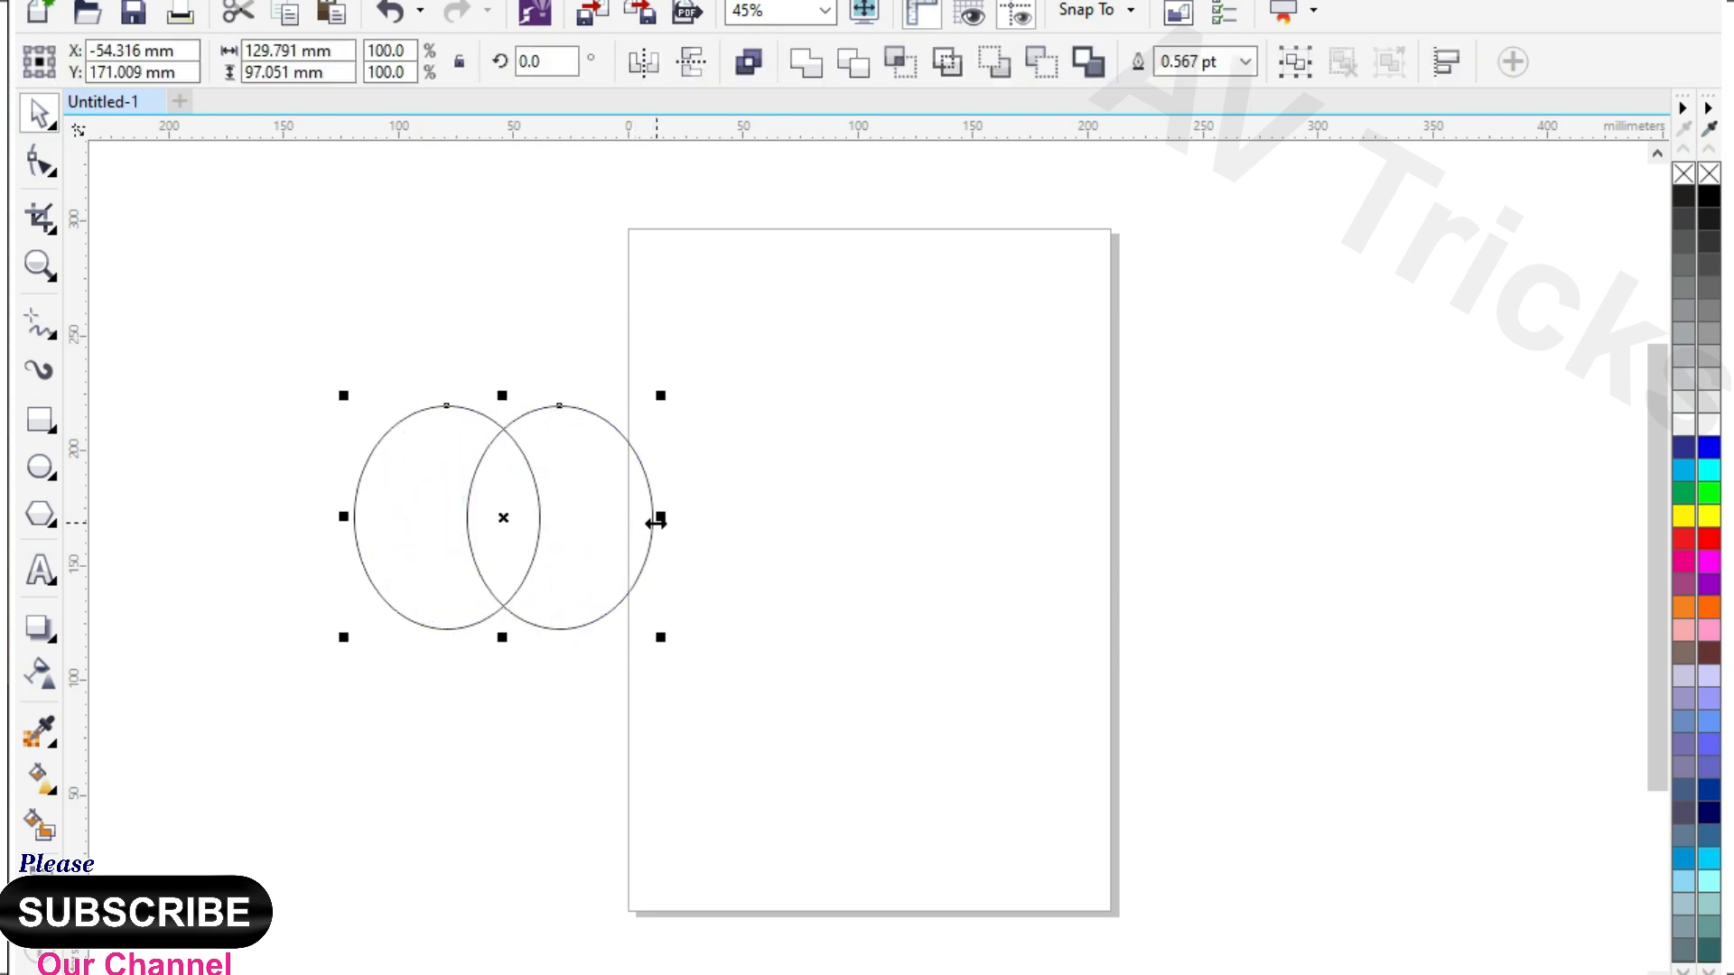
drag(657, 521, 703, 520)
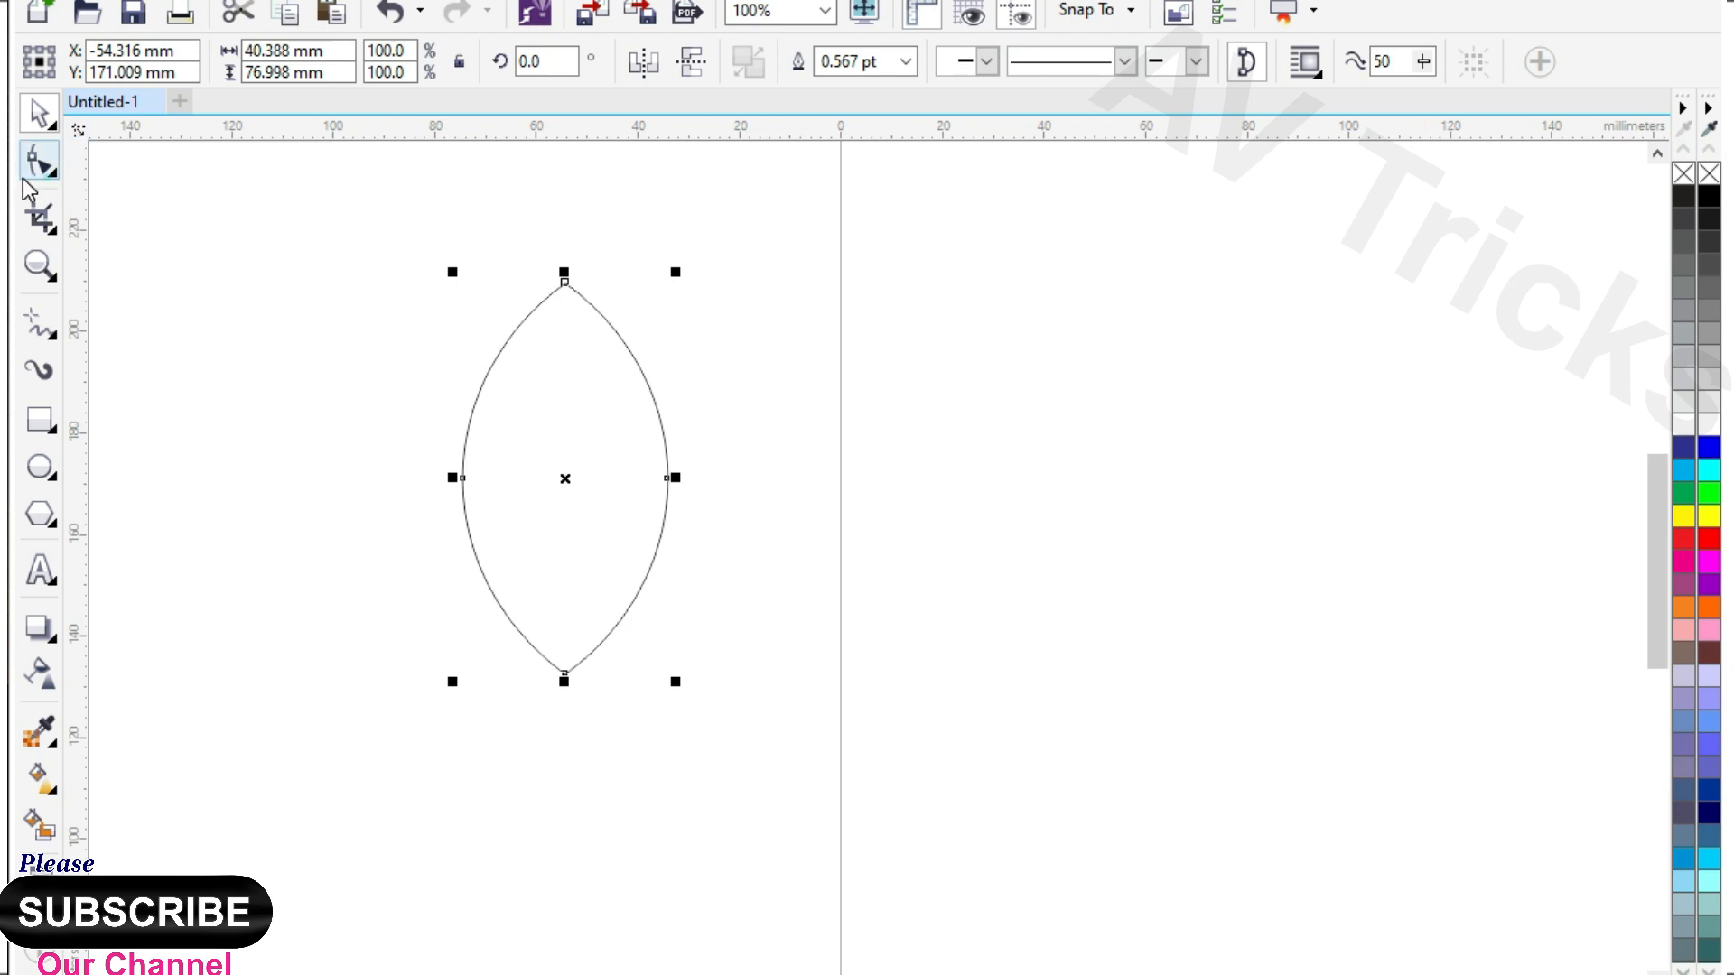
Step: Fill the three scaled leaf copies dark, medium and light green from the palette
click(38, 161)
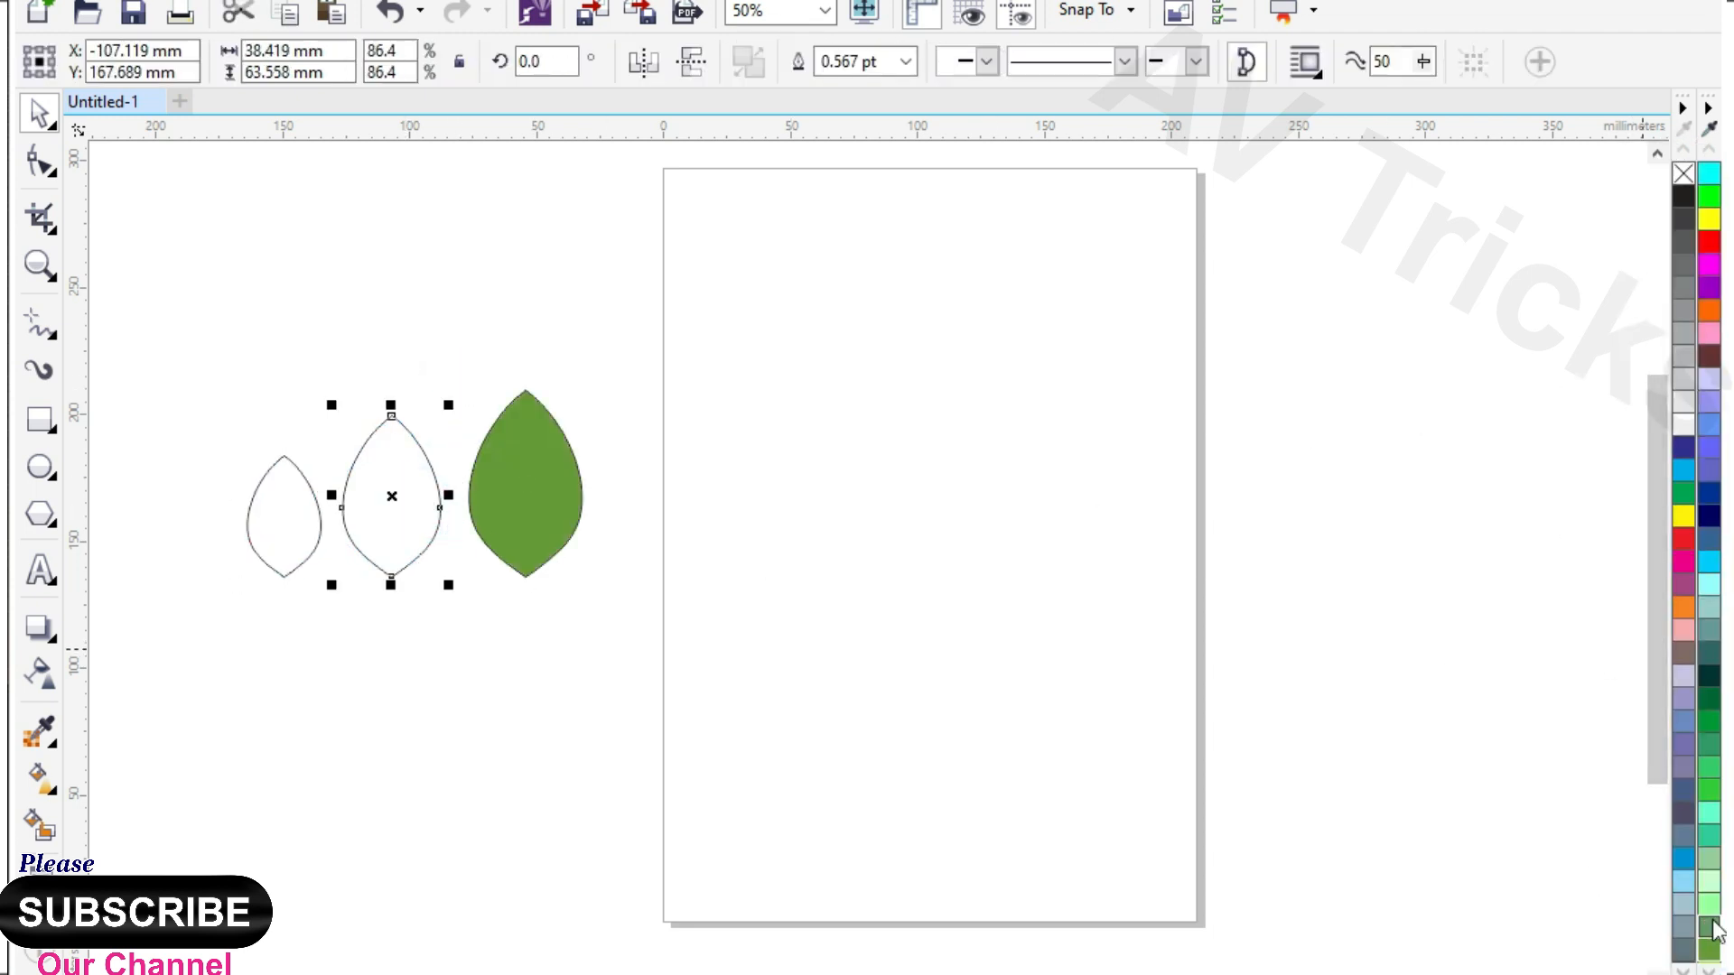
click(1712, 787)
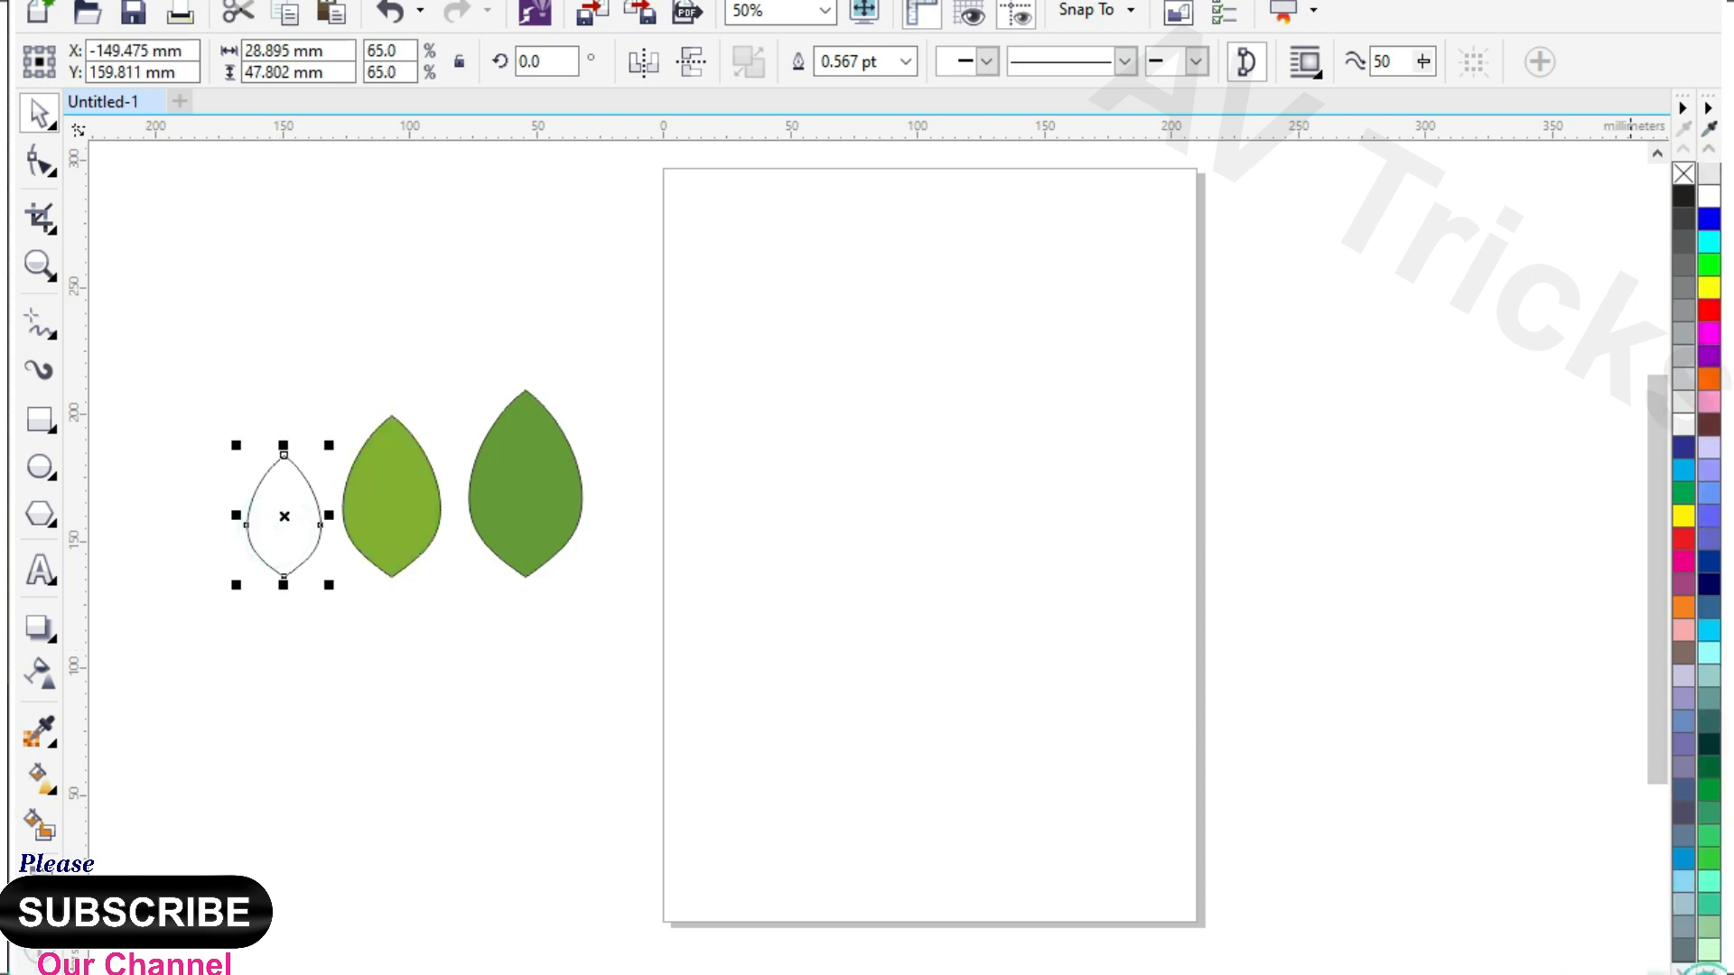
click(1664, 430)
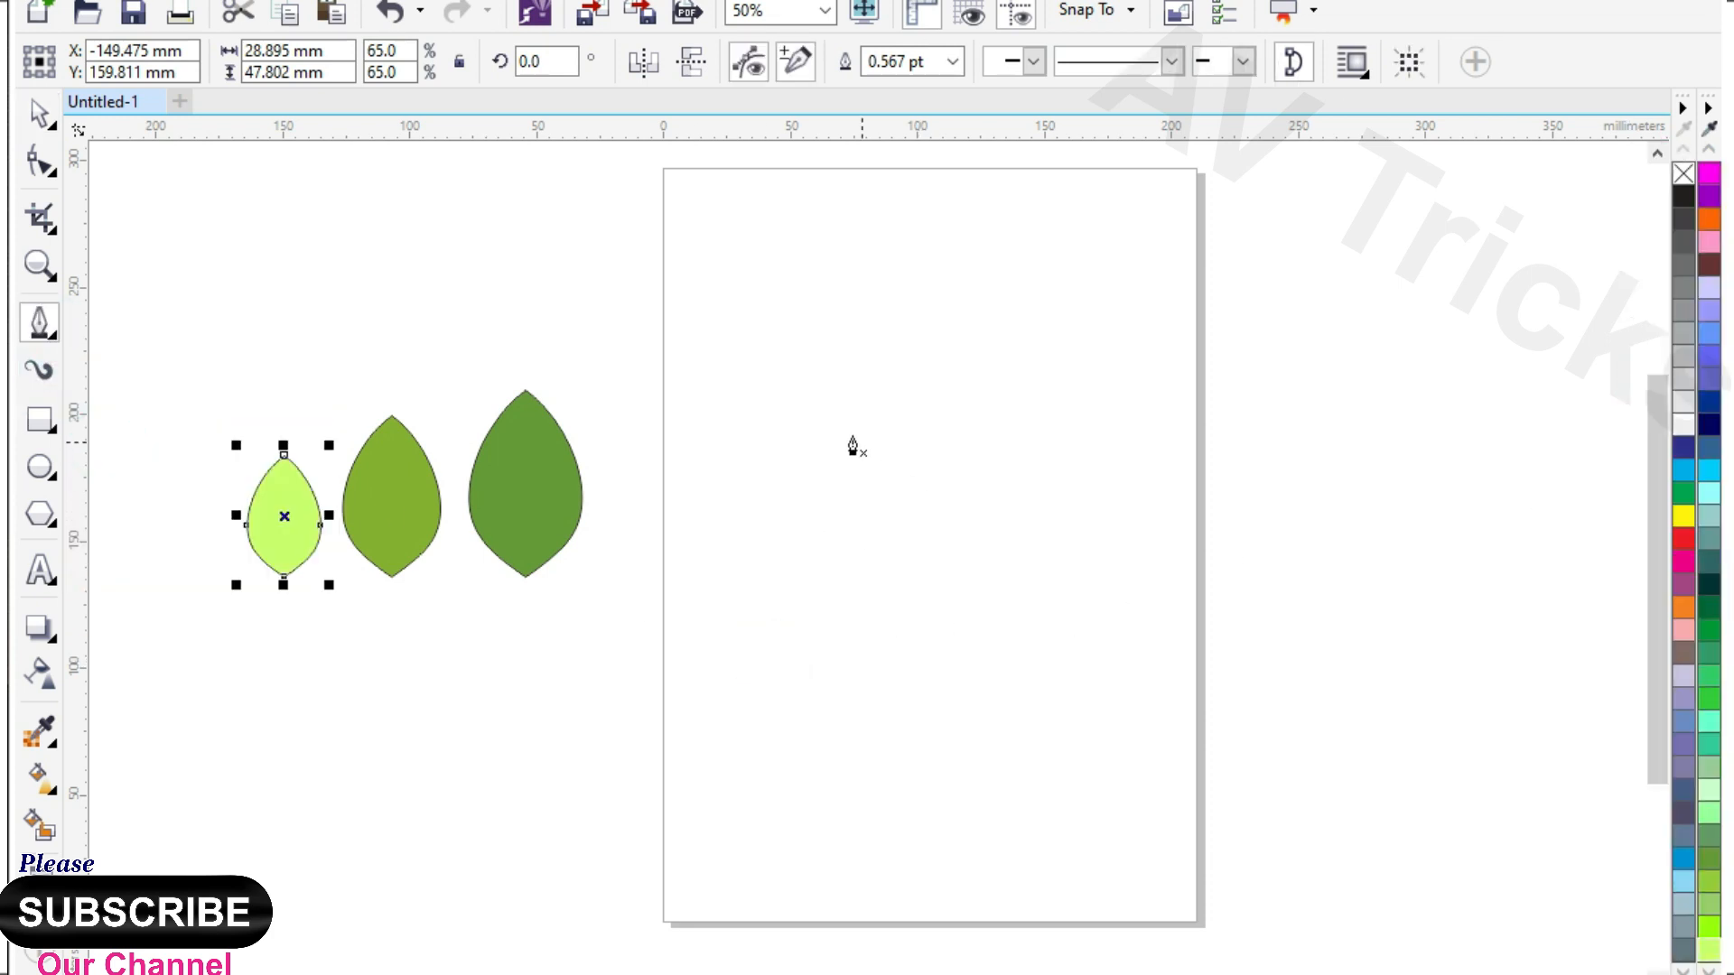
Step: Sketch a closed angular trunk-and-branches outline across the page with the Polyline tool
drag(777, 427, 901, 546)
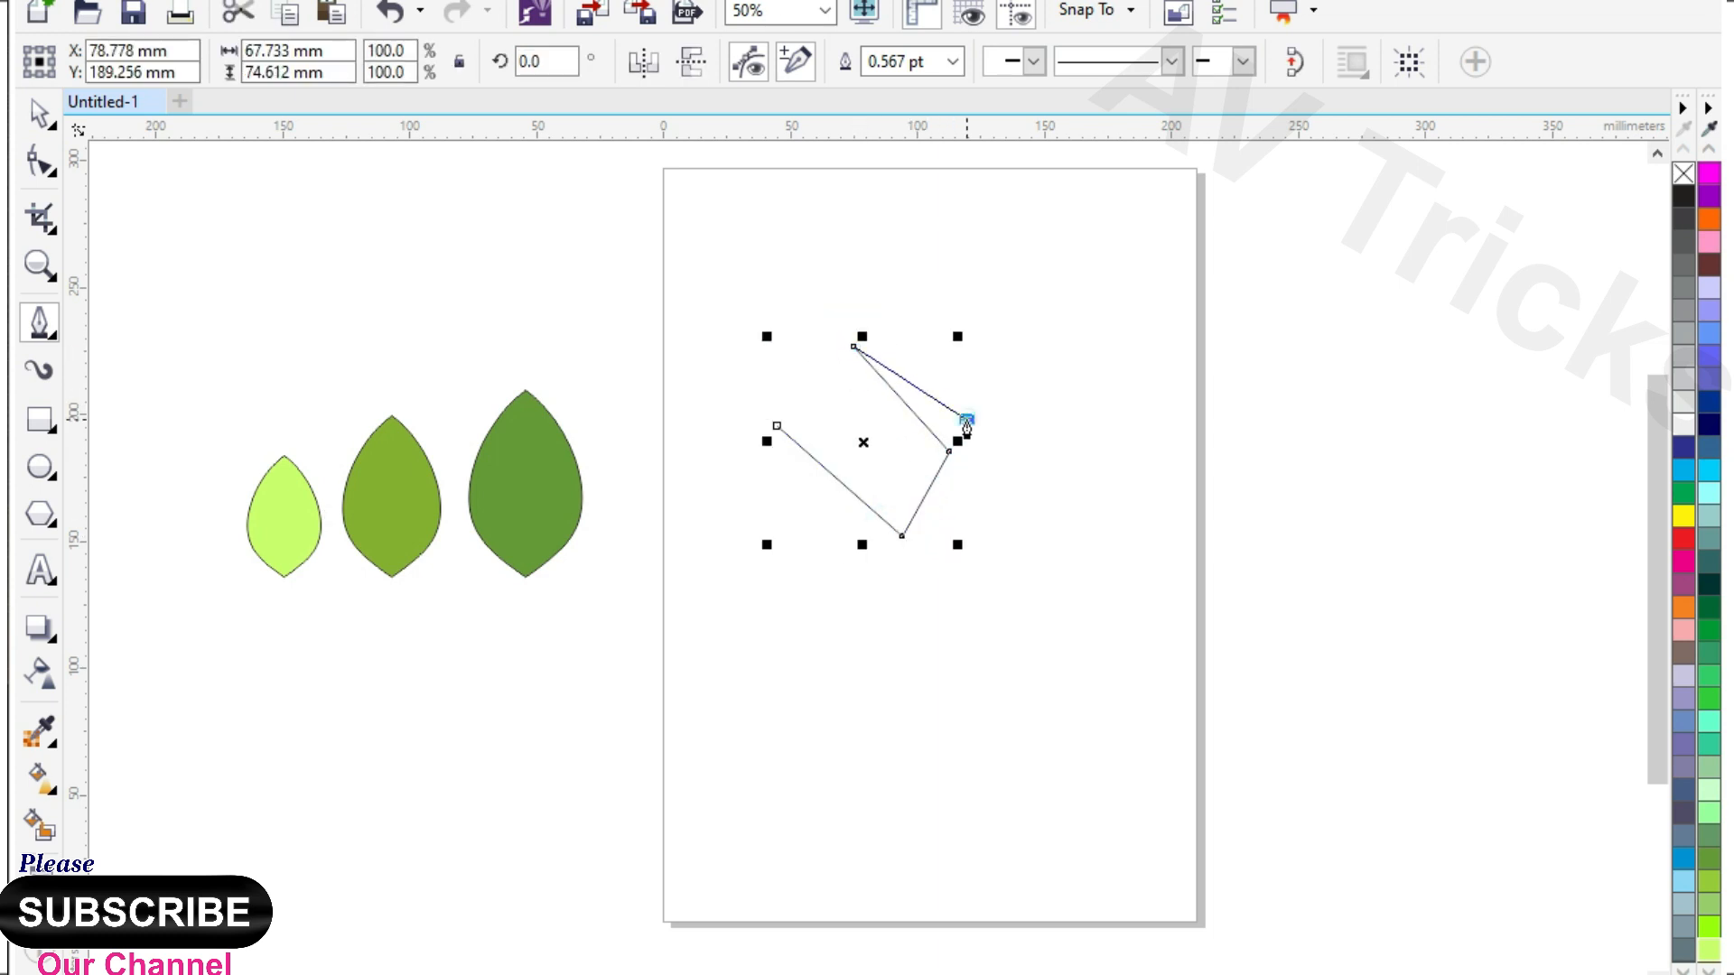
drag(965, 430, 1126, 342)
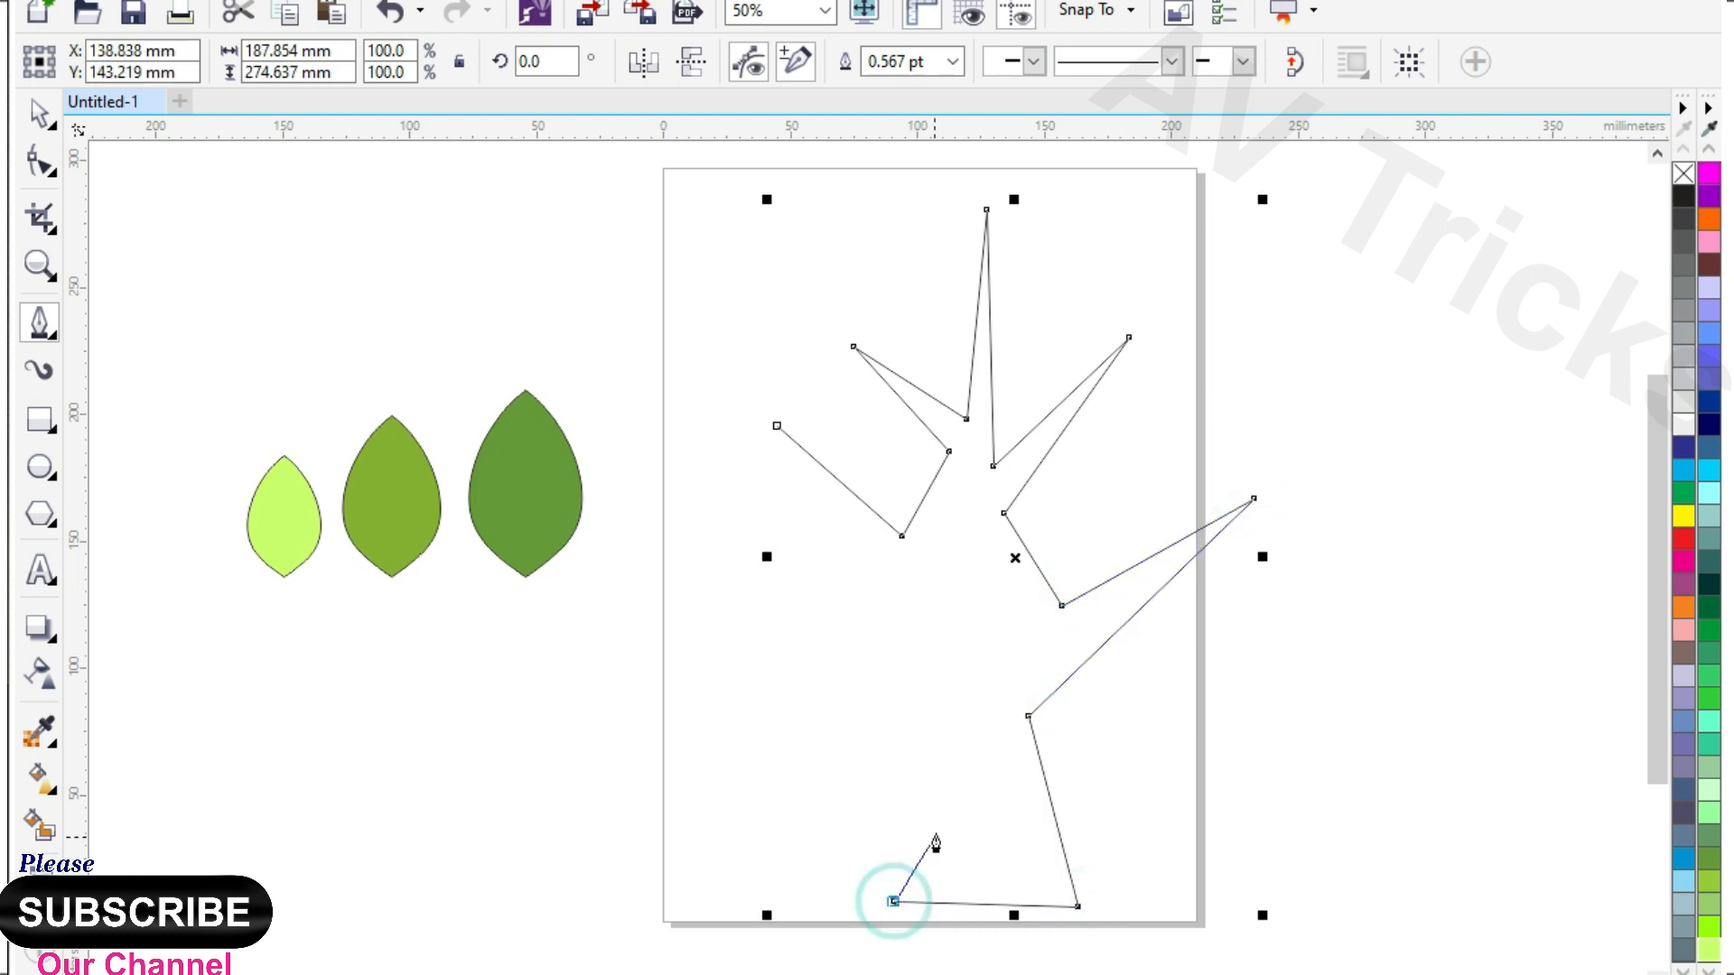
drag(894, 900, 954, 720)
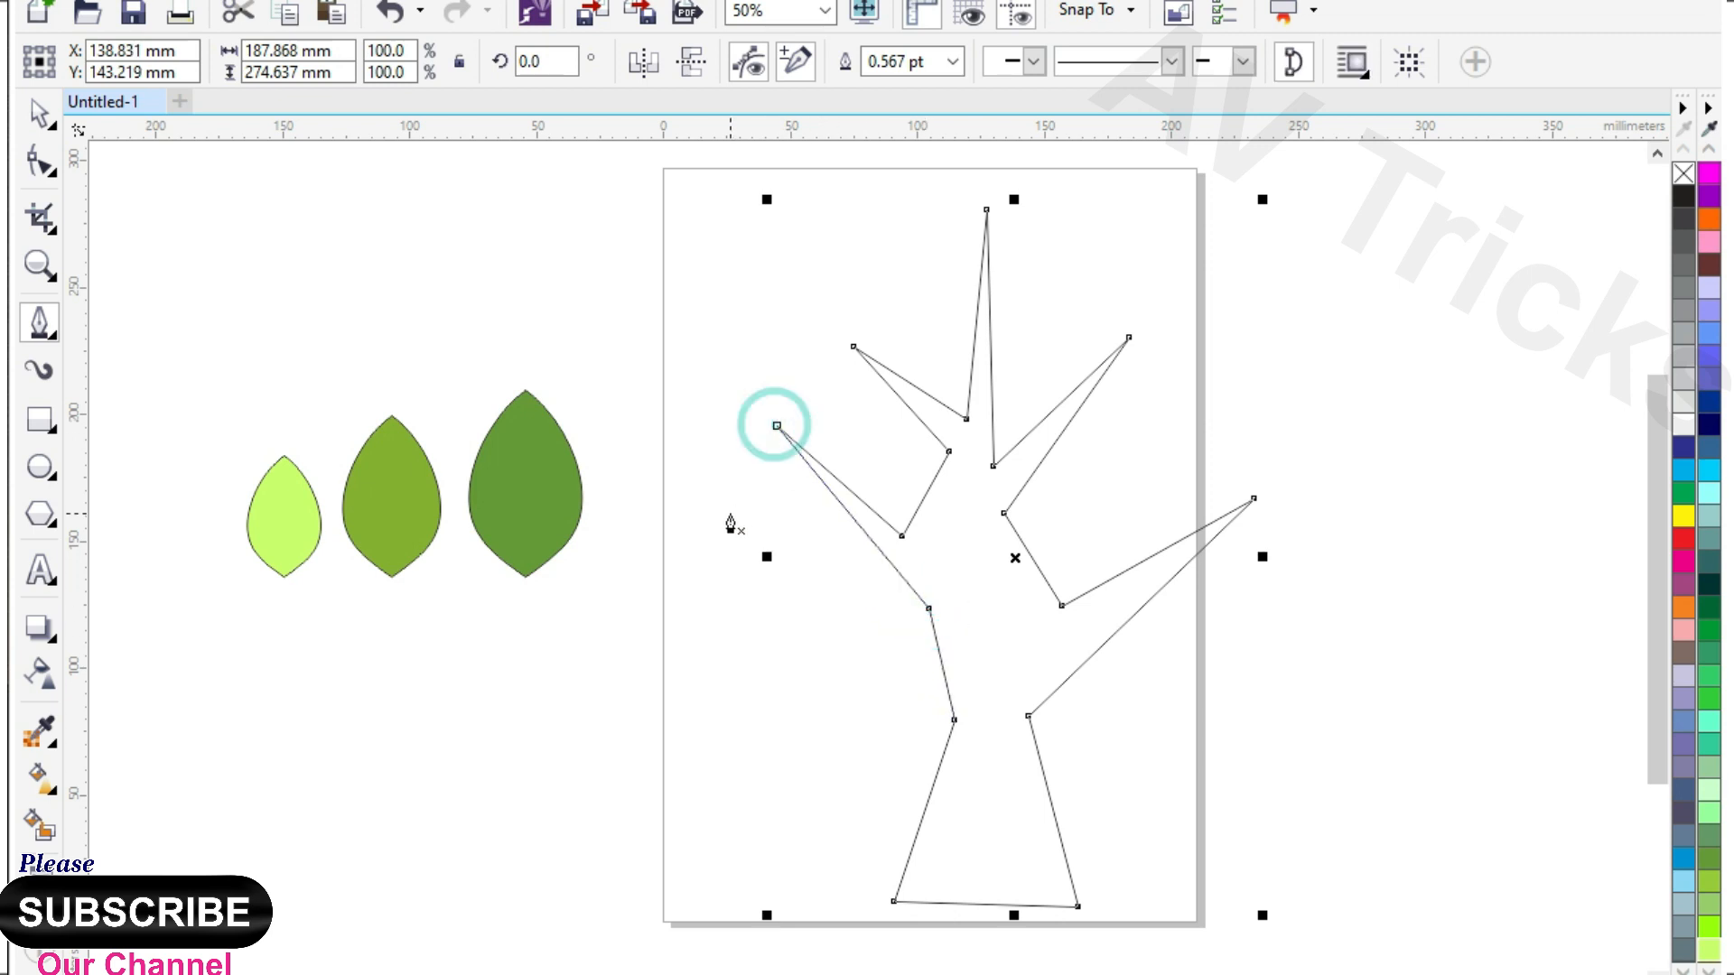
click(38, 161)
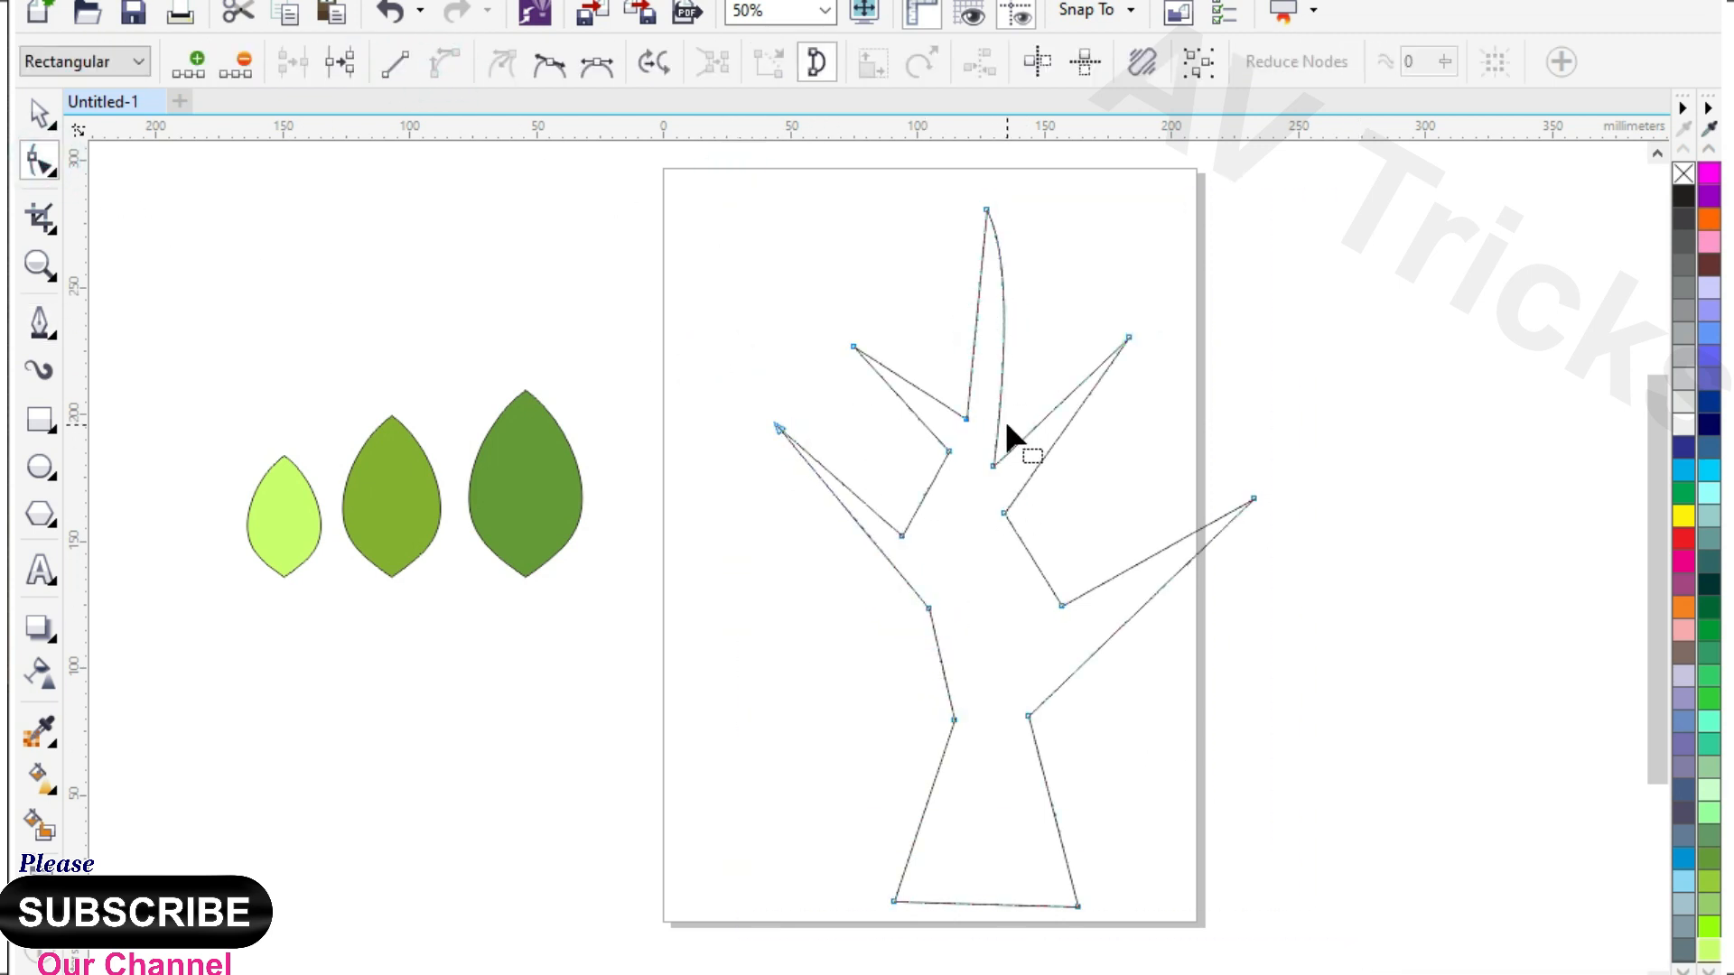
Step: Bend the branch edges and the branch-to-trunk junction into smooth curves
drag(1008, 520, 1034, 604)
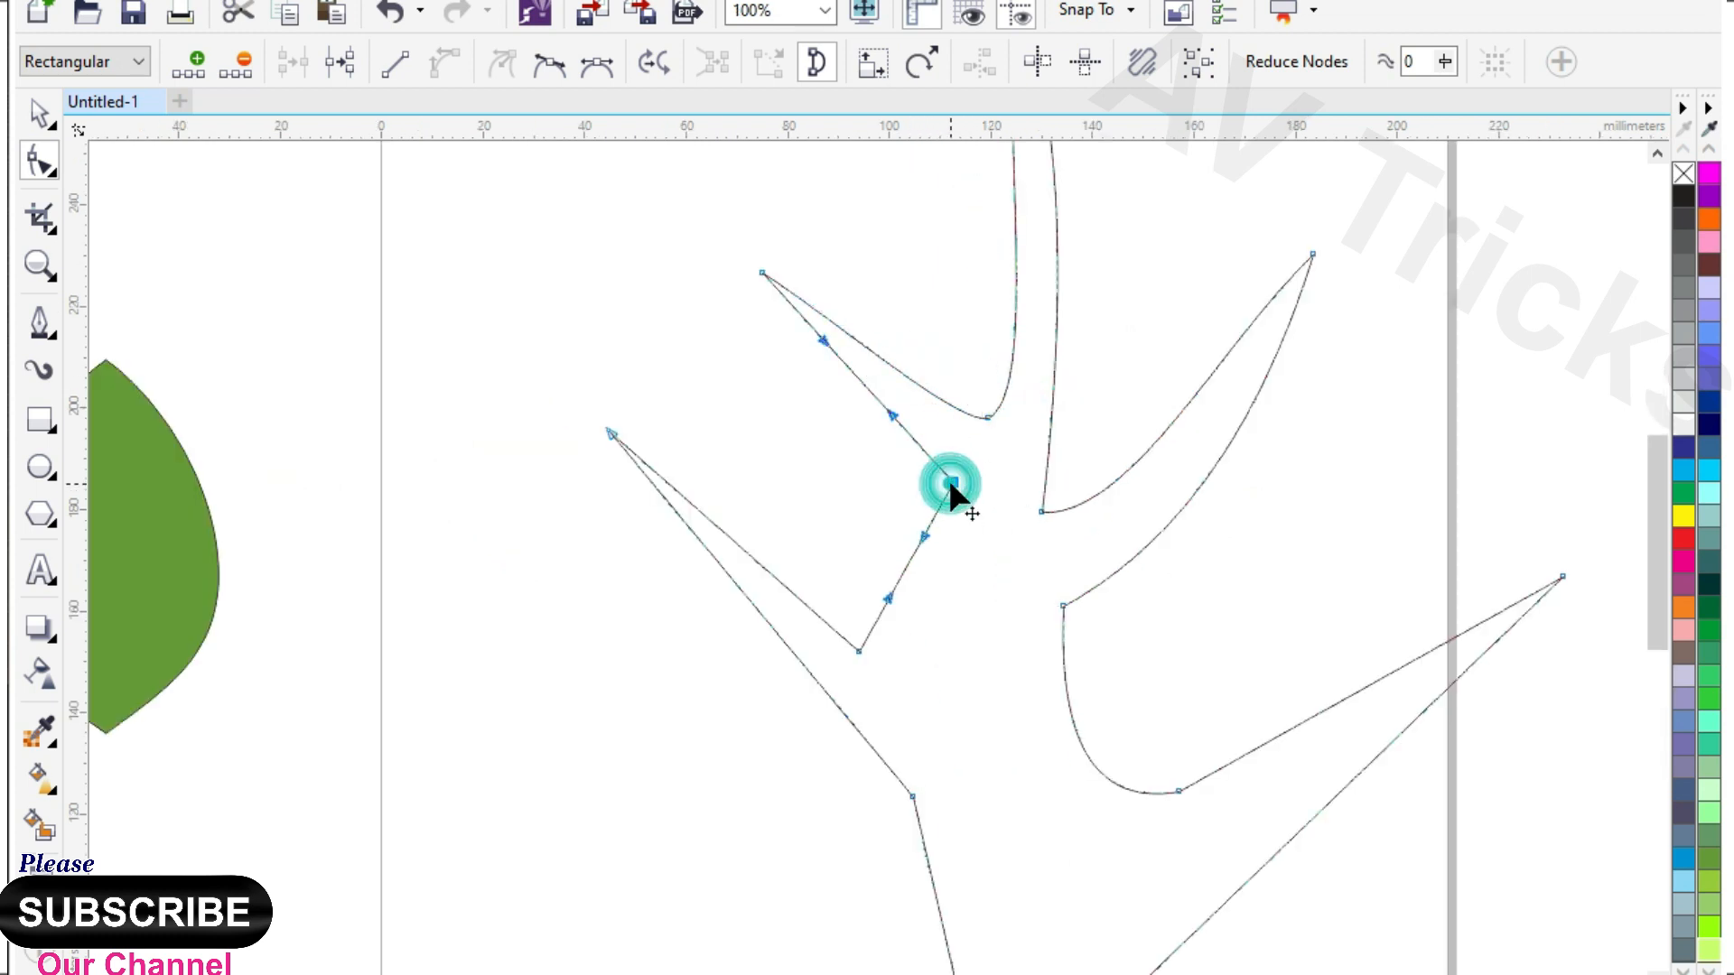
drag(952, 492, 770, 658)
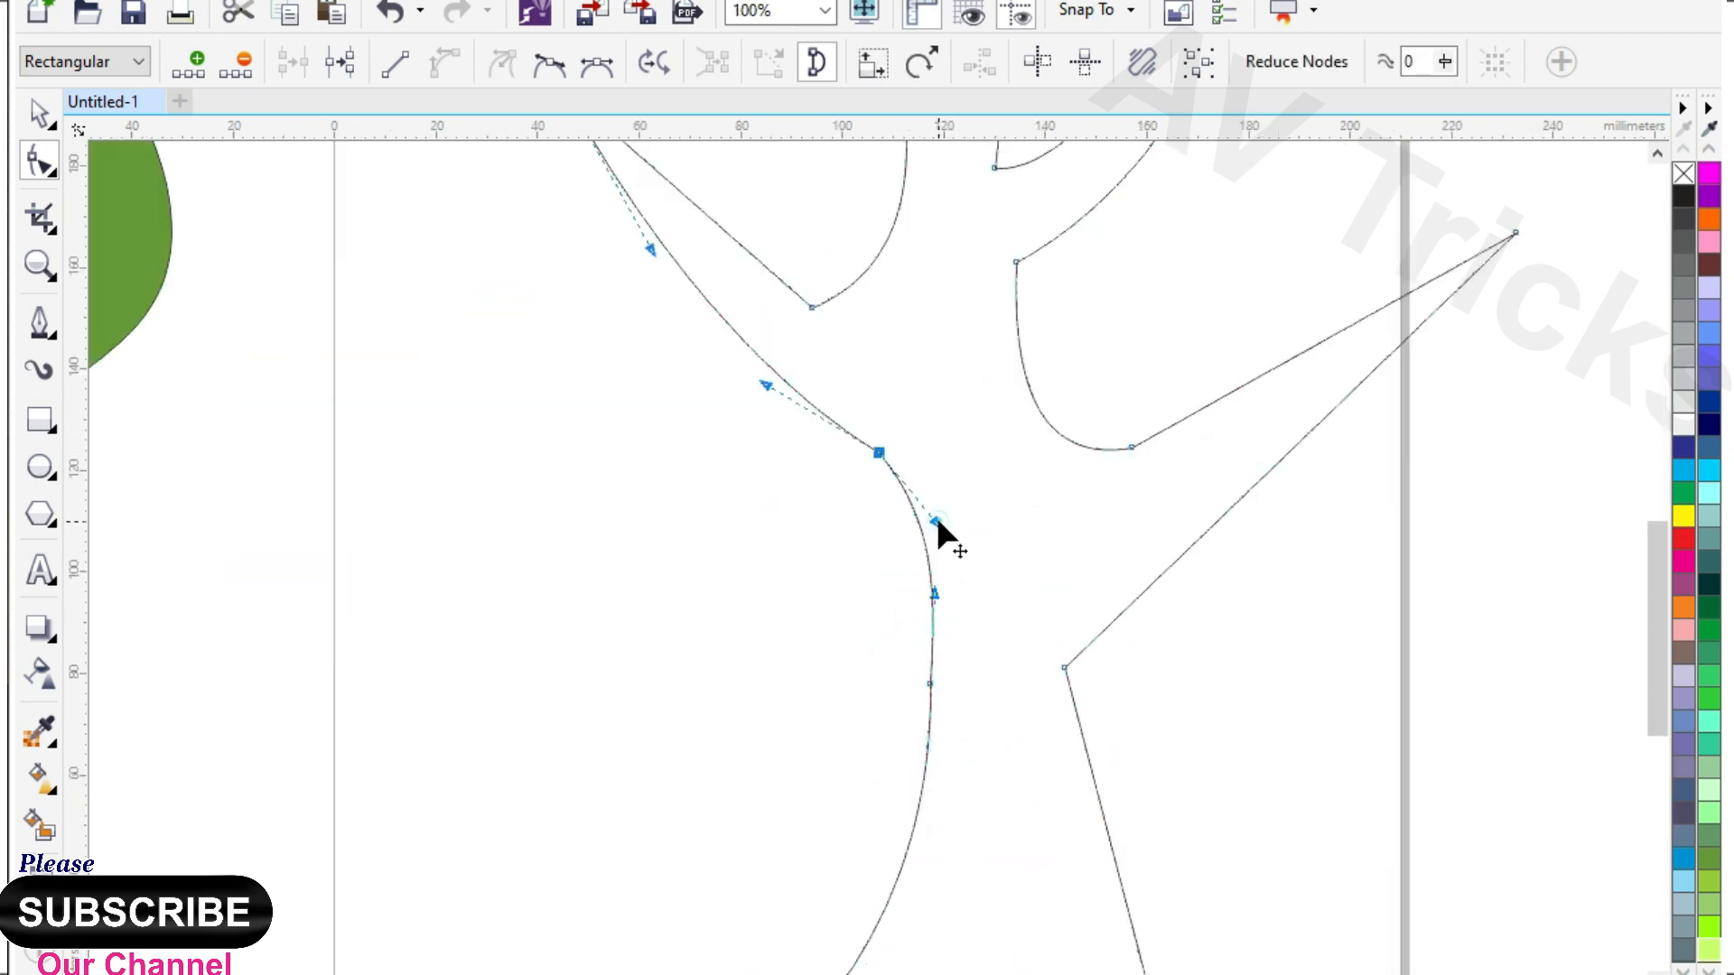
click(772, 11)
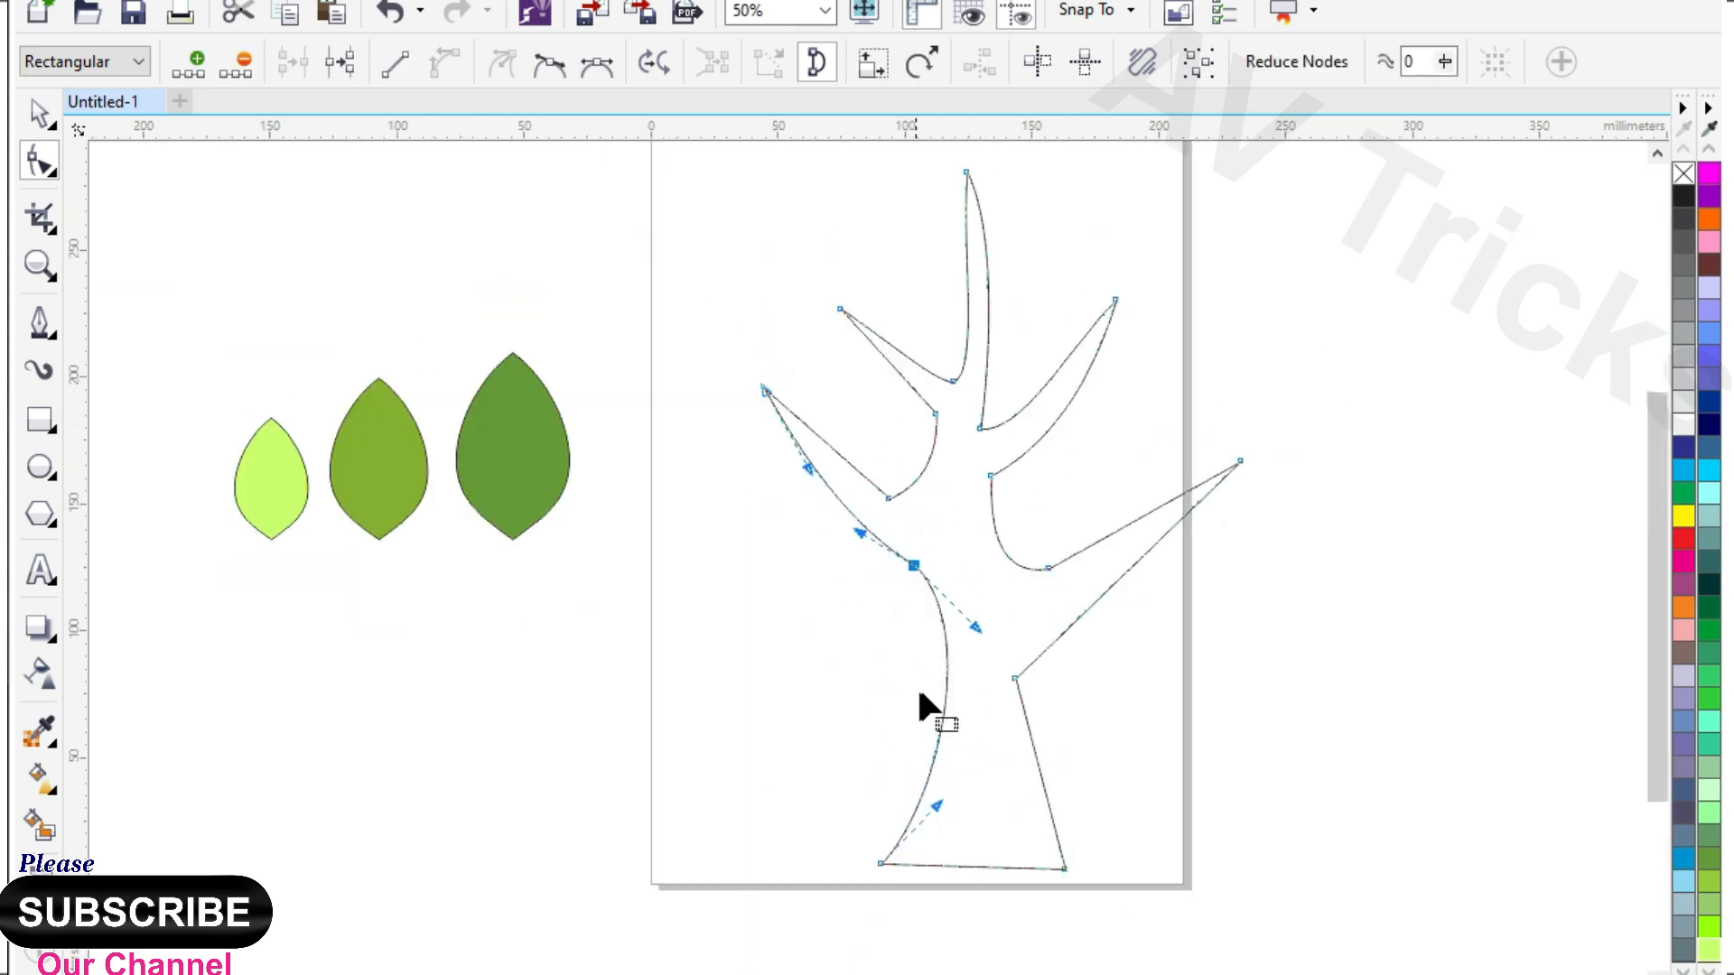
click(824, 12)
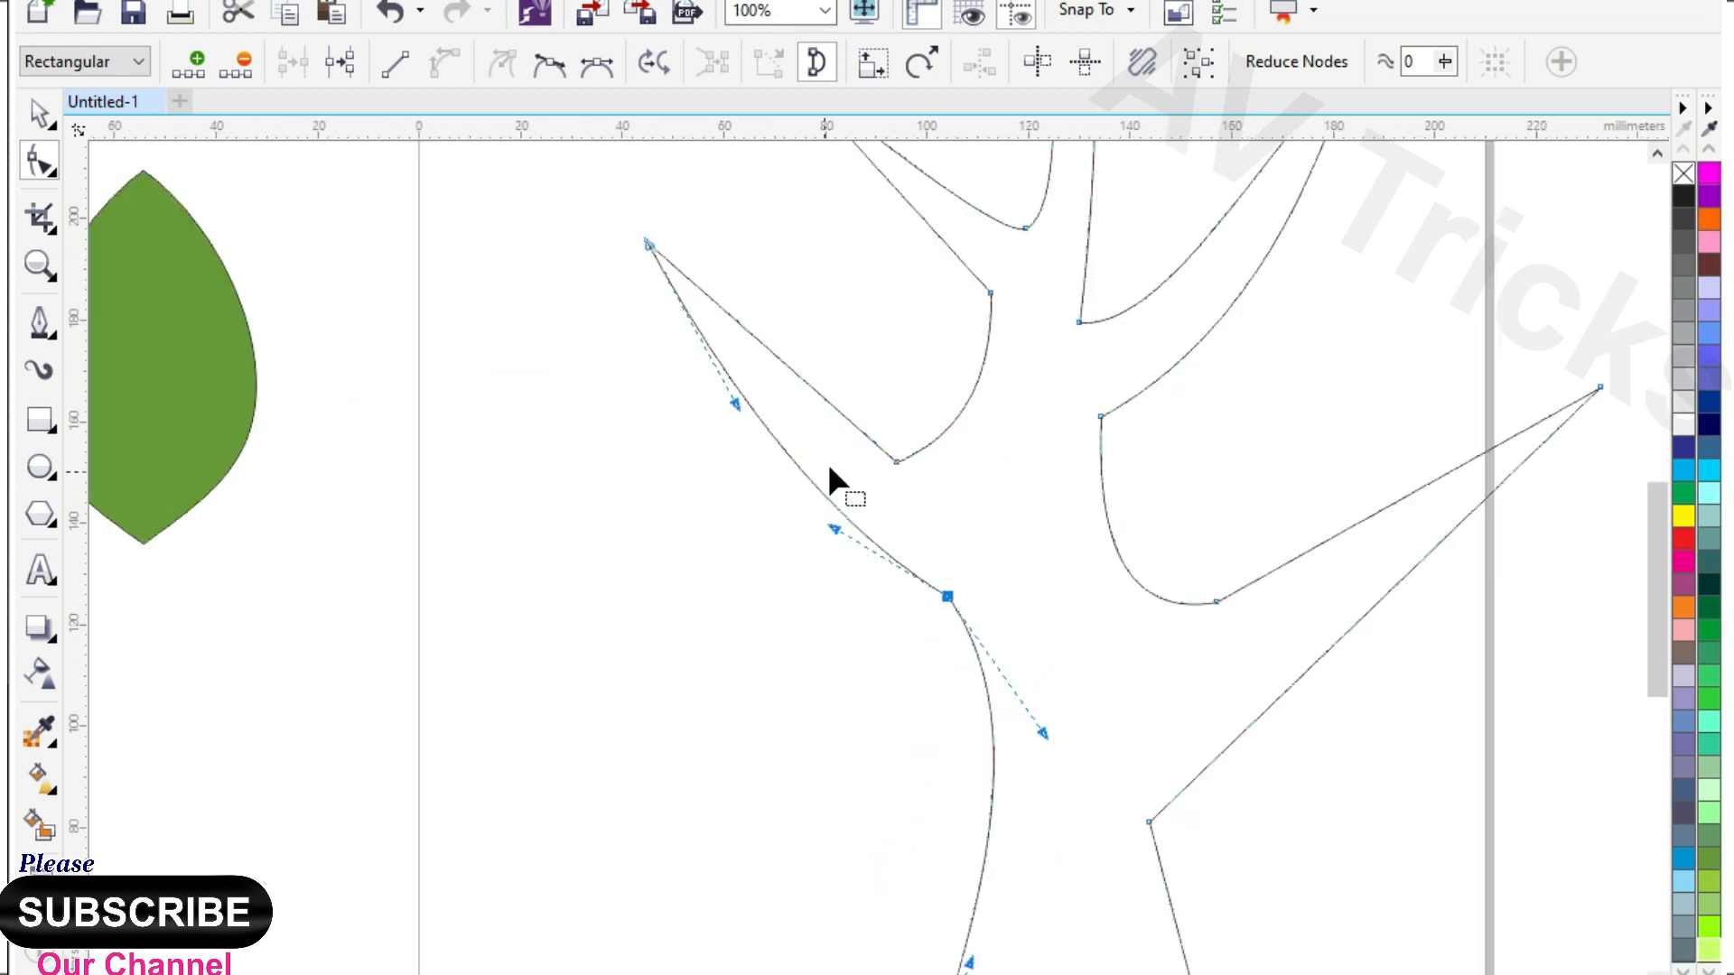
Step: Smooth the trunk side and curve the long right-hand and top branch edges
drag(944, 598, 894, 460)
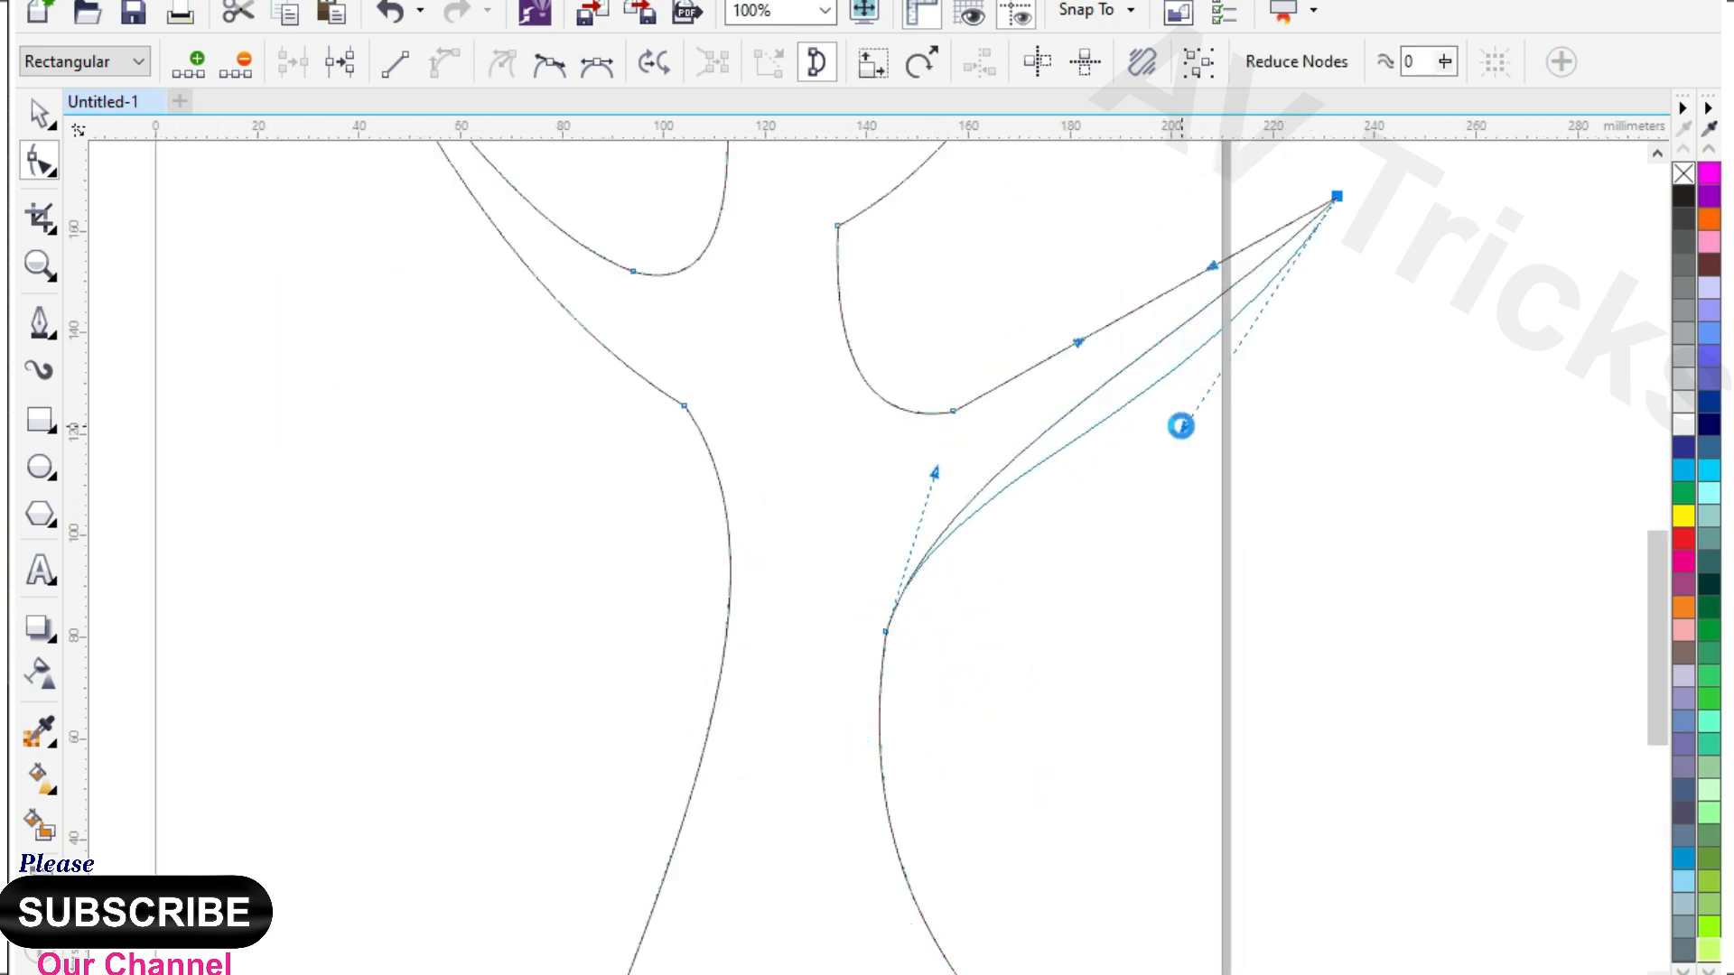
click(768, 13)
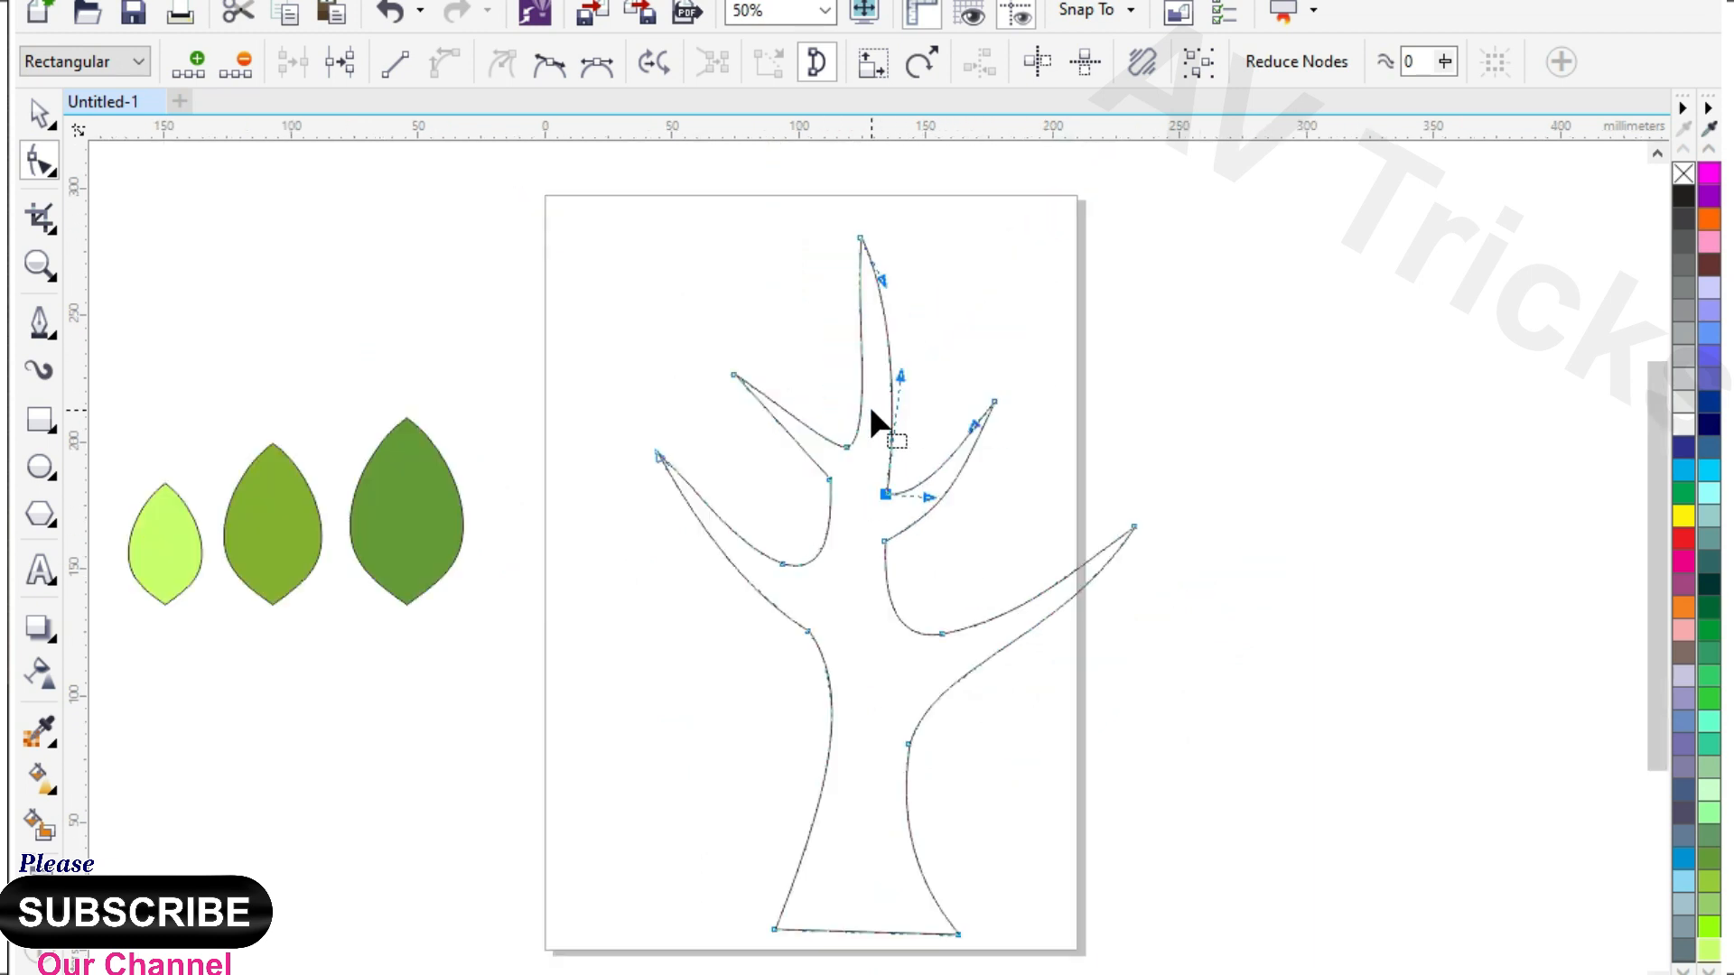
click(775, 11)
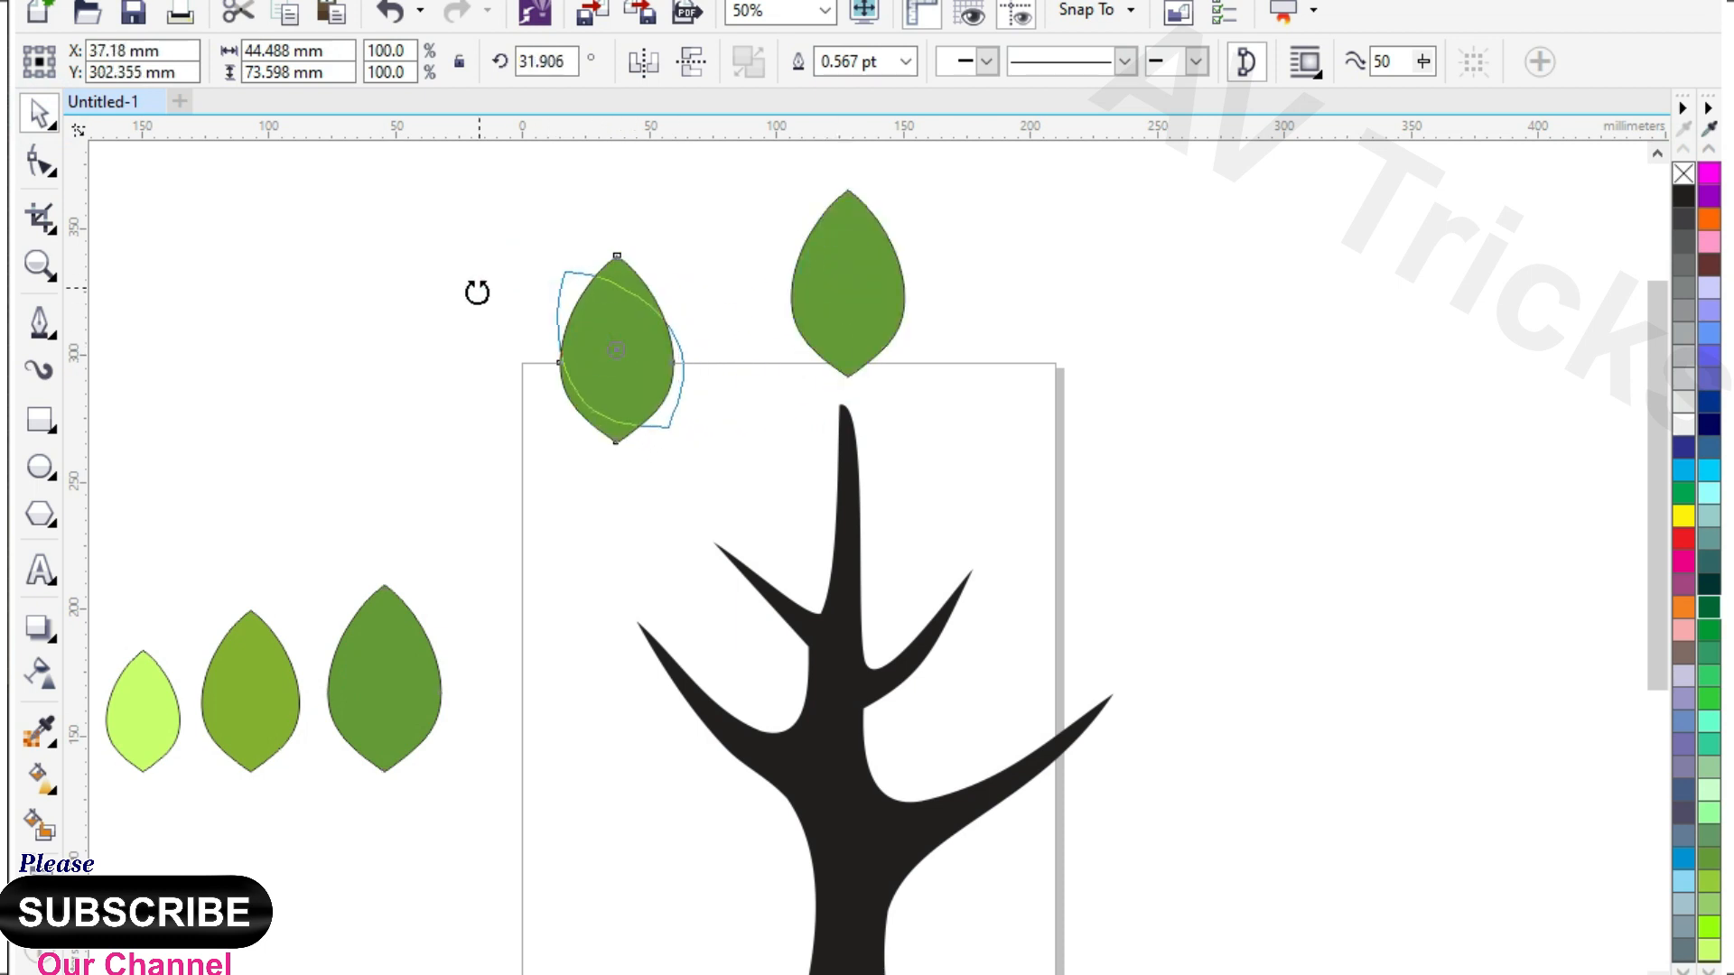
Step: Tilt dark green leaf copies and place them left of the crown and at the lower left
drag(616, 259, 510, 293)
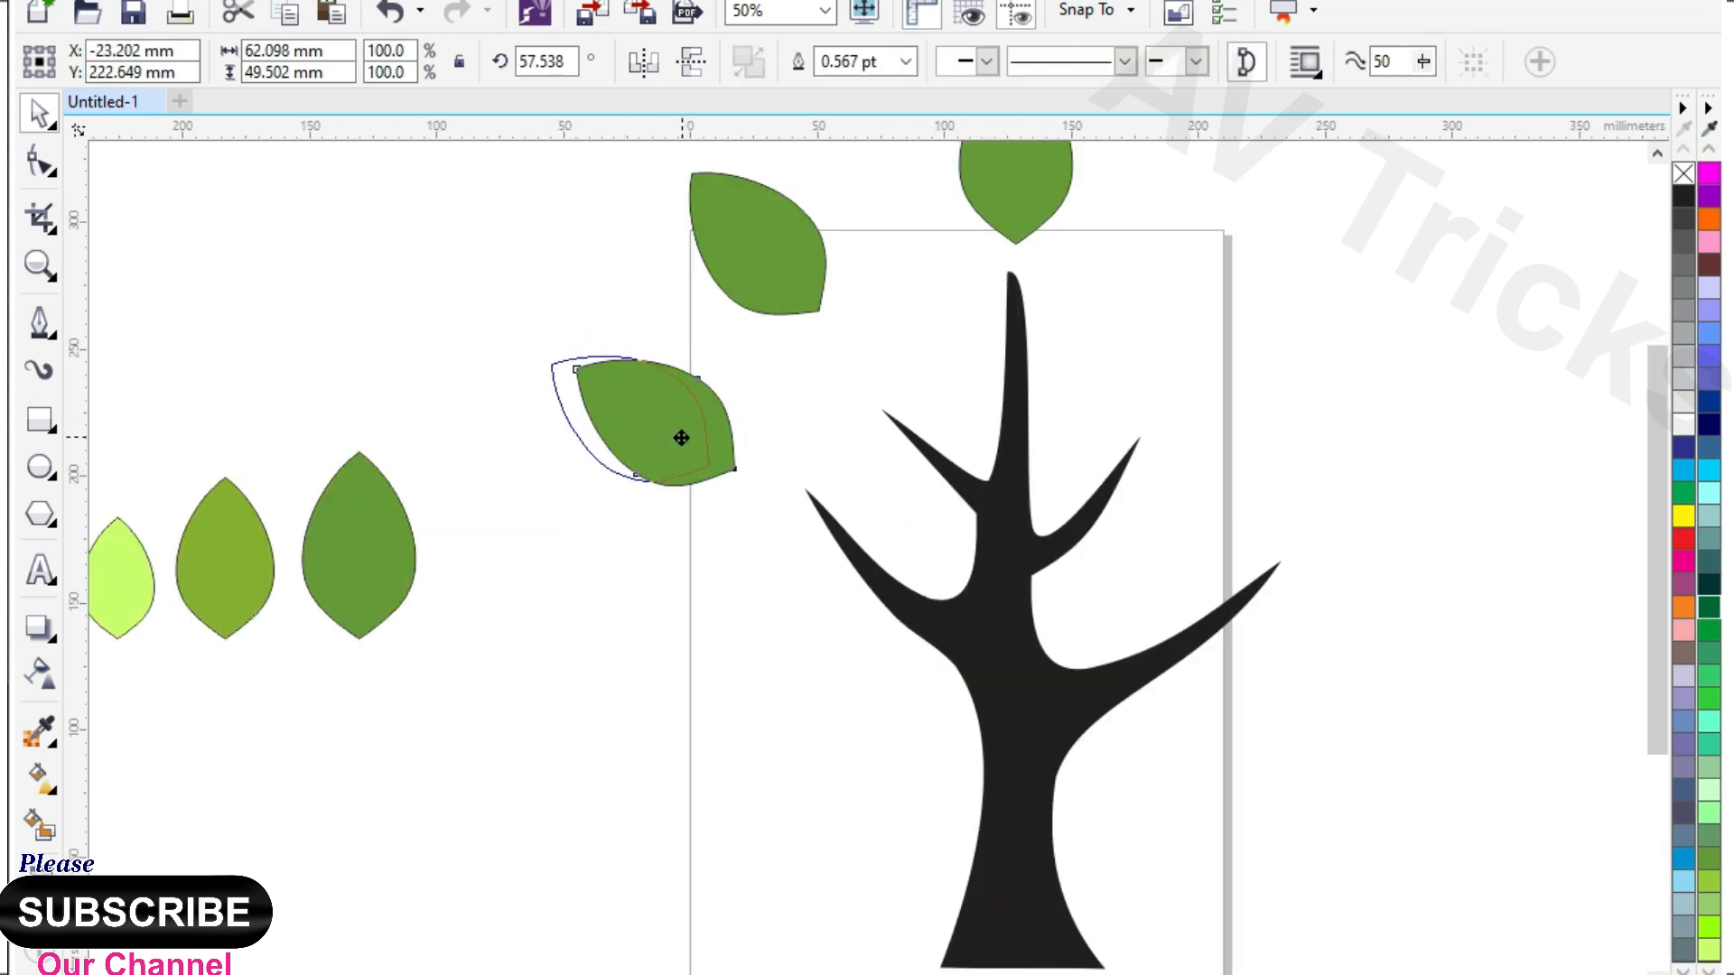
drag(681, 437, 672, 646)
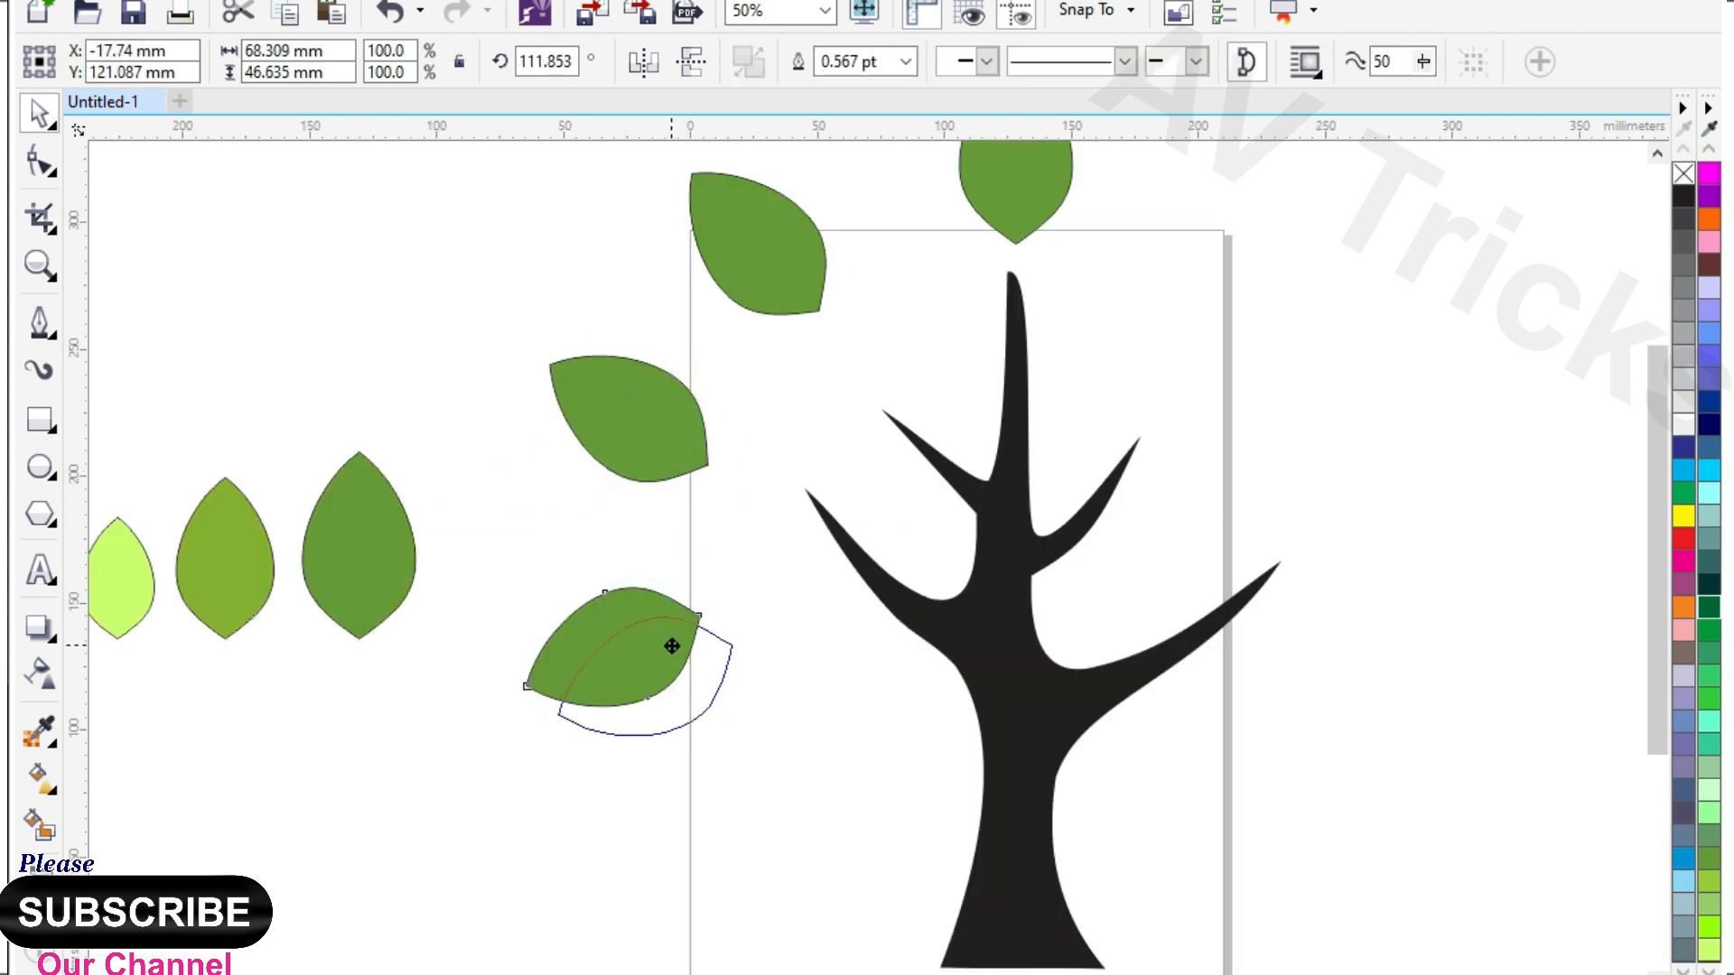
drag(631, 658, 736, 652)
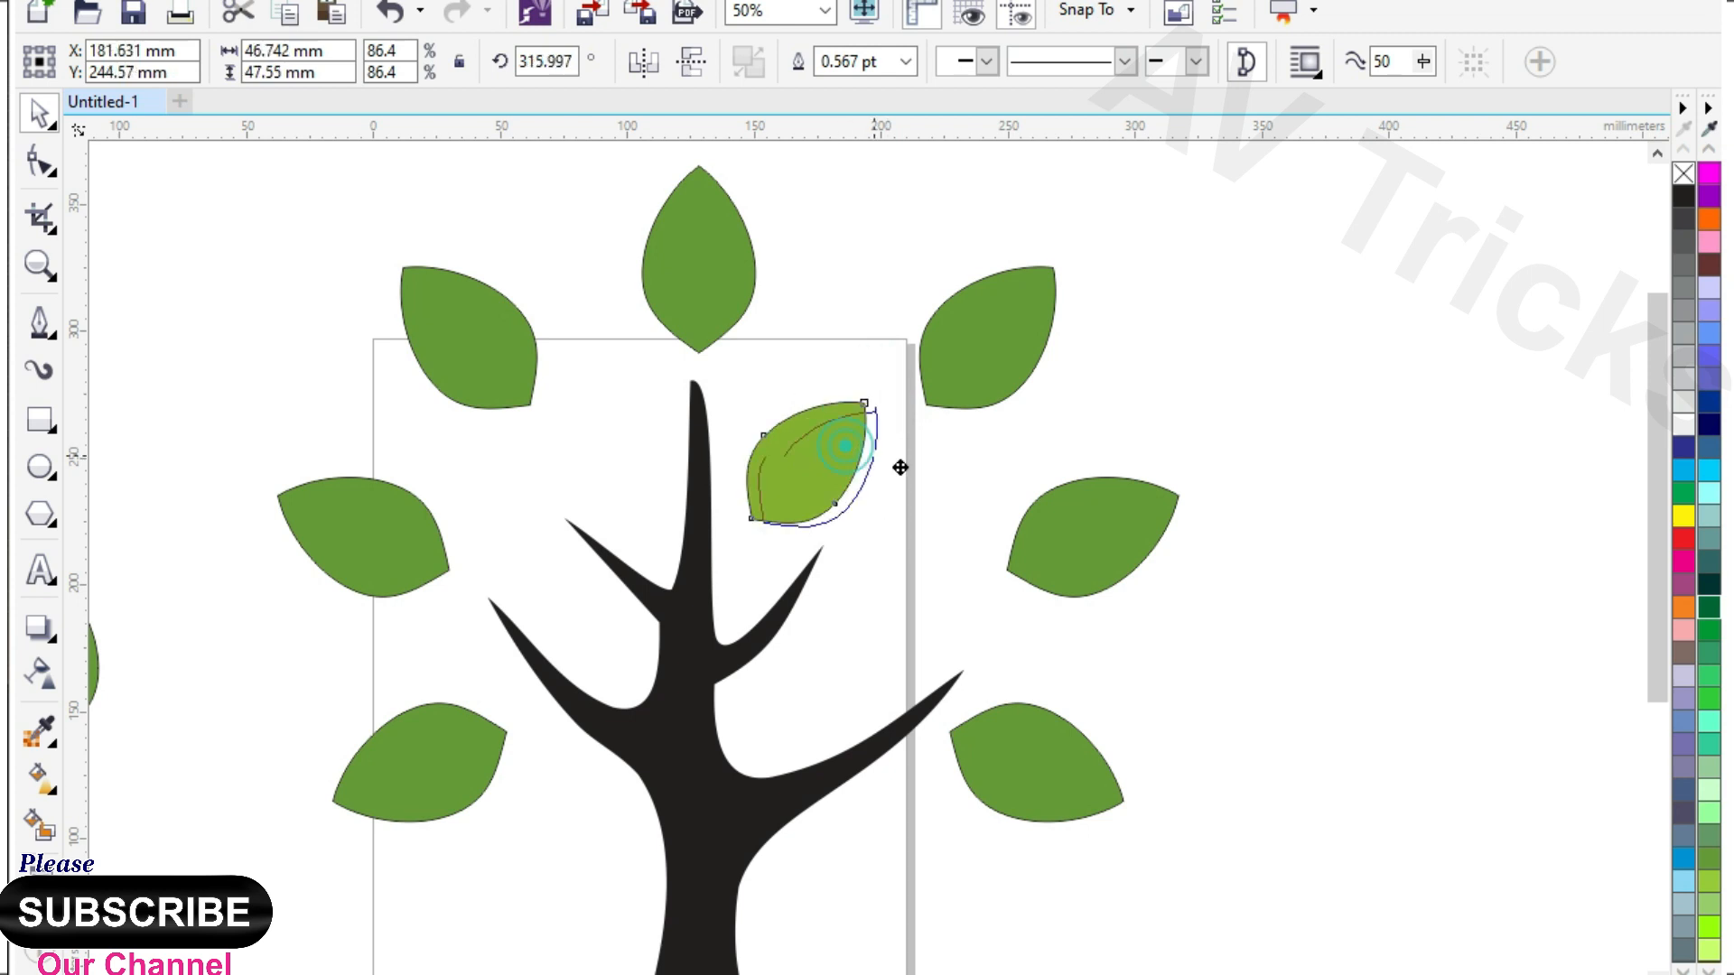
Step: Place medium green leaves inside the crown and near the left branch, and a dark leaf on the right
drag(813, 454, 923, 542)
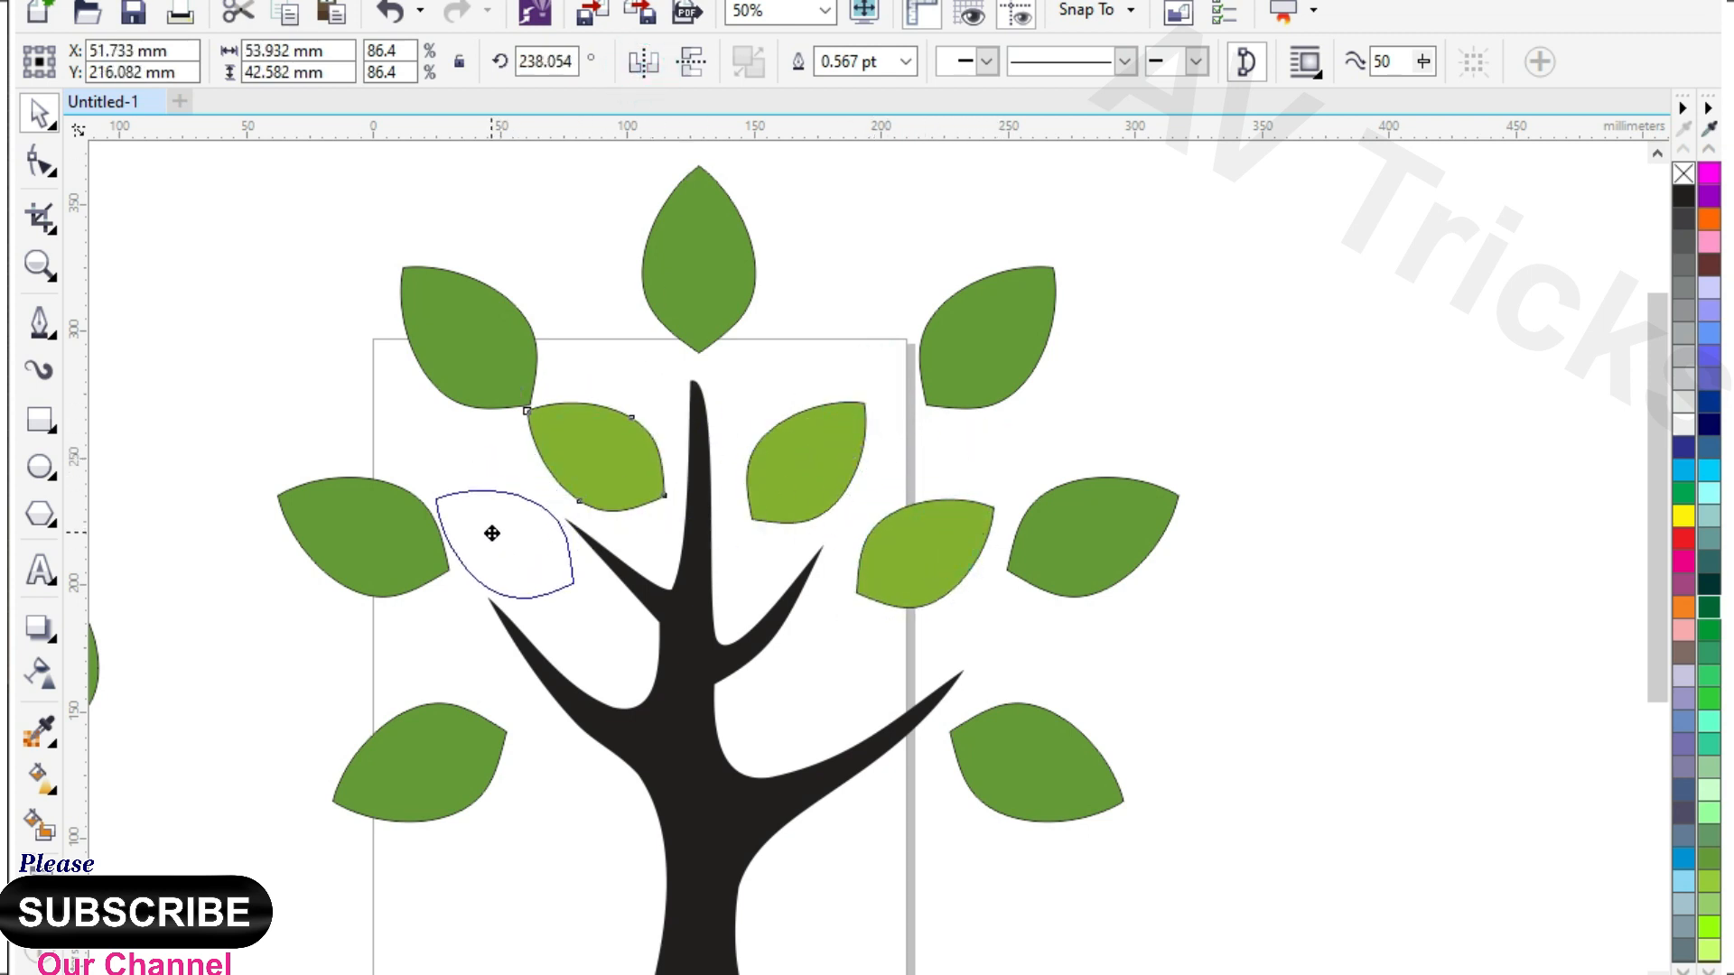
drag(491, 535, 515, 553)
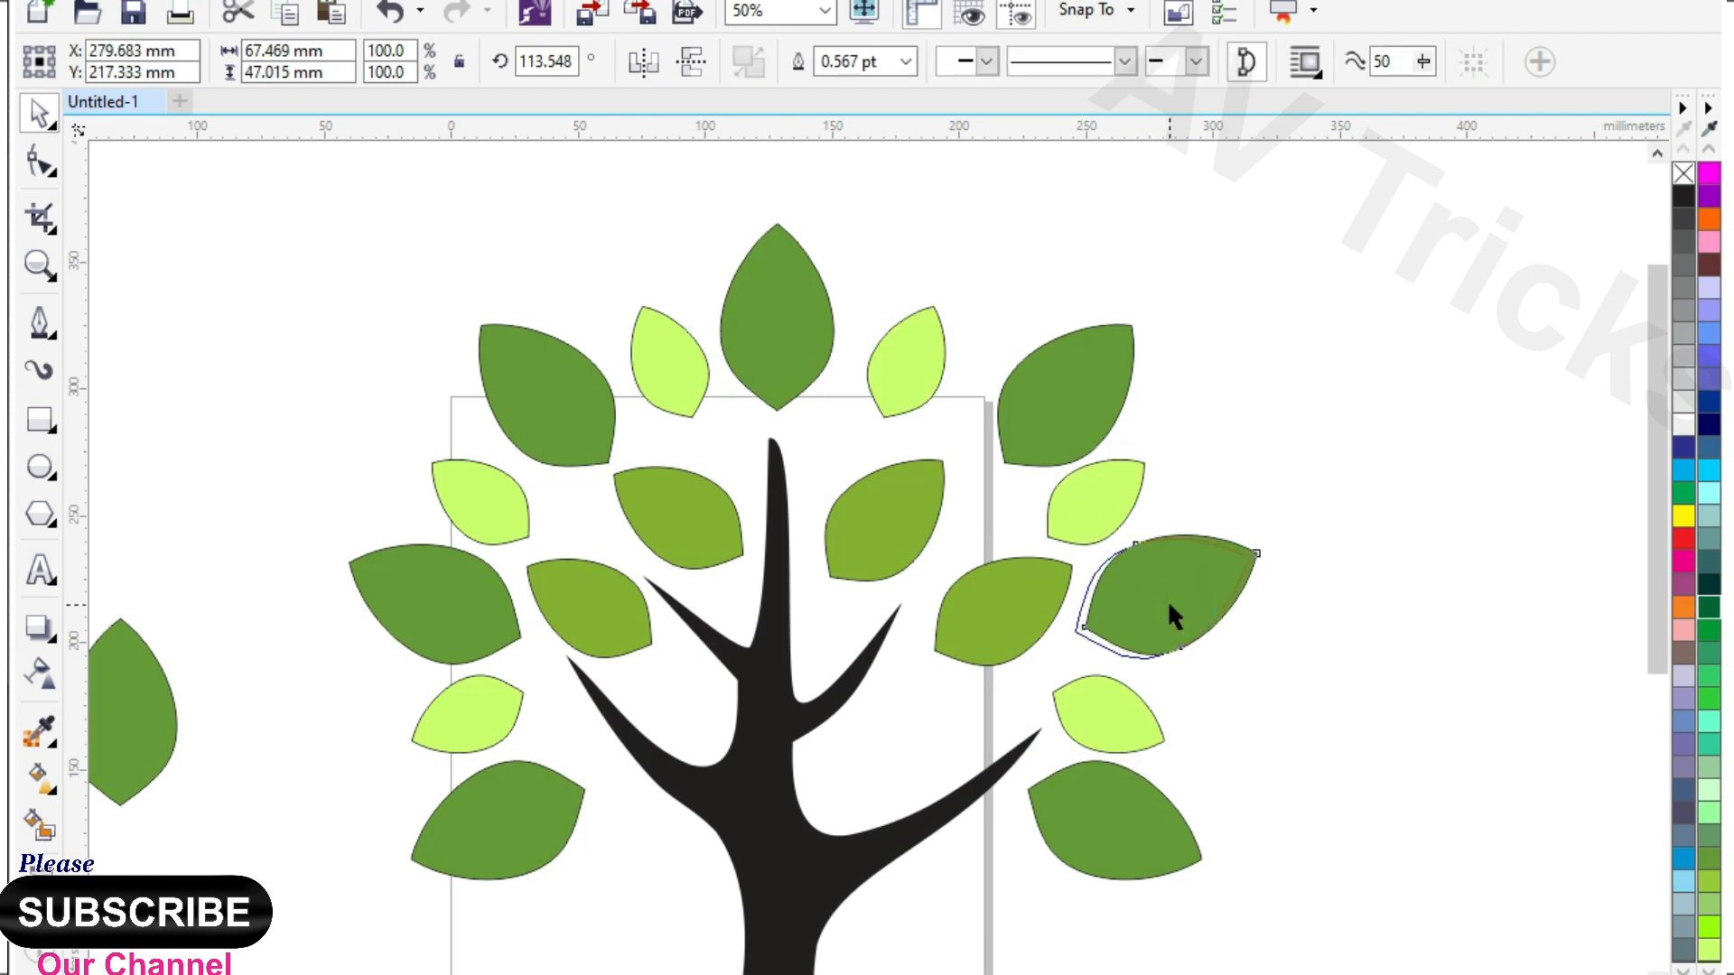
drag(1161, 603, 1116, 824)
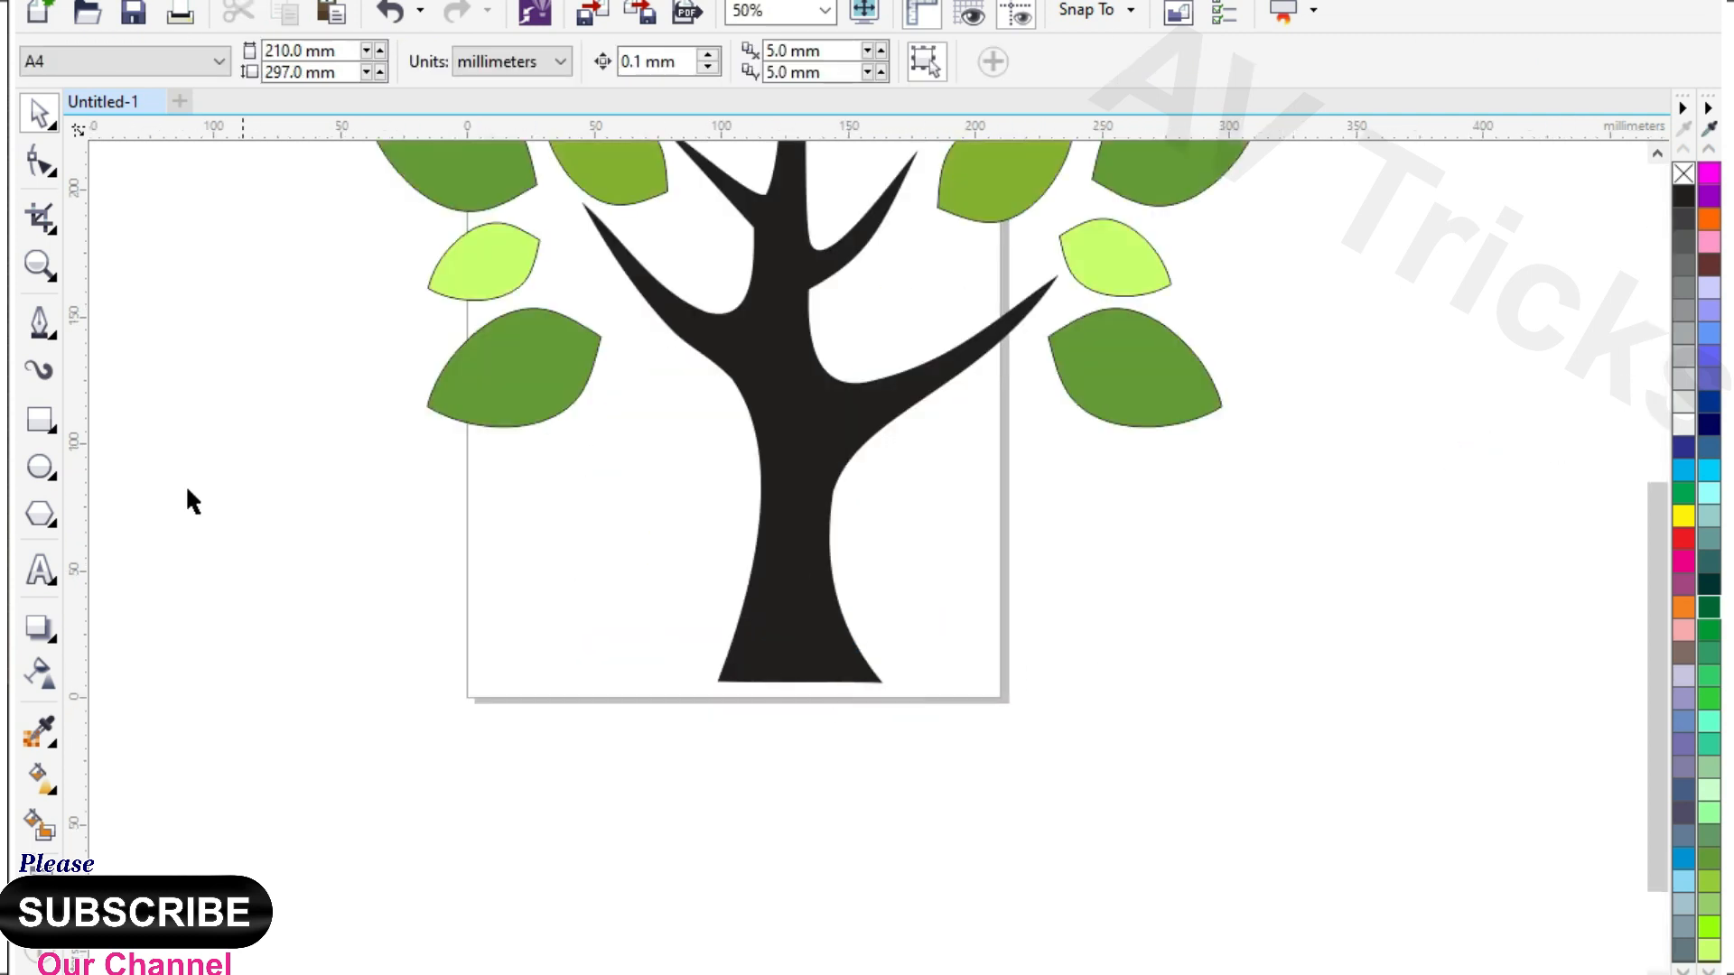
Step: Draw a flat ellipse across the trunk base and select it with the trunk for the shadow
drag(553, 719, 1062, 786)
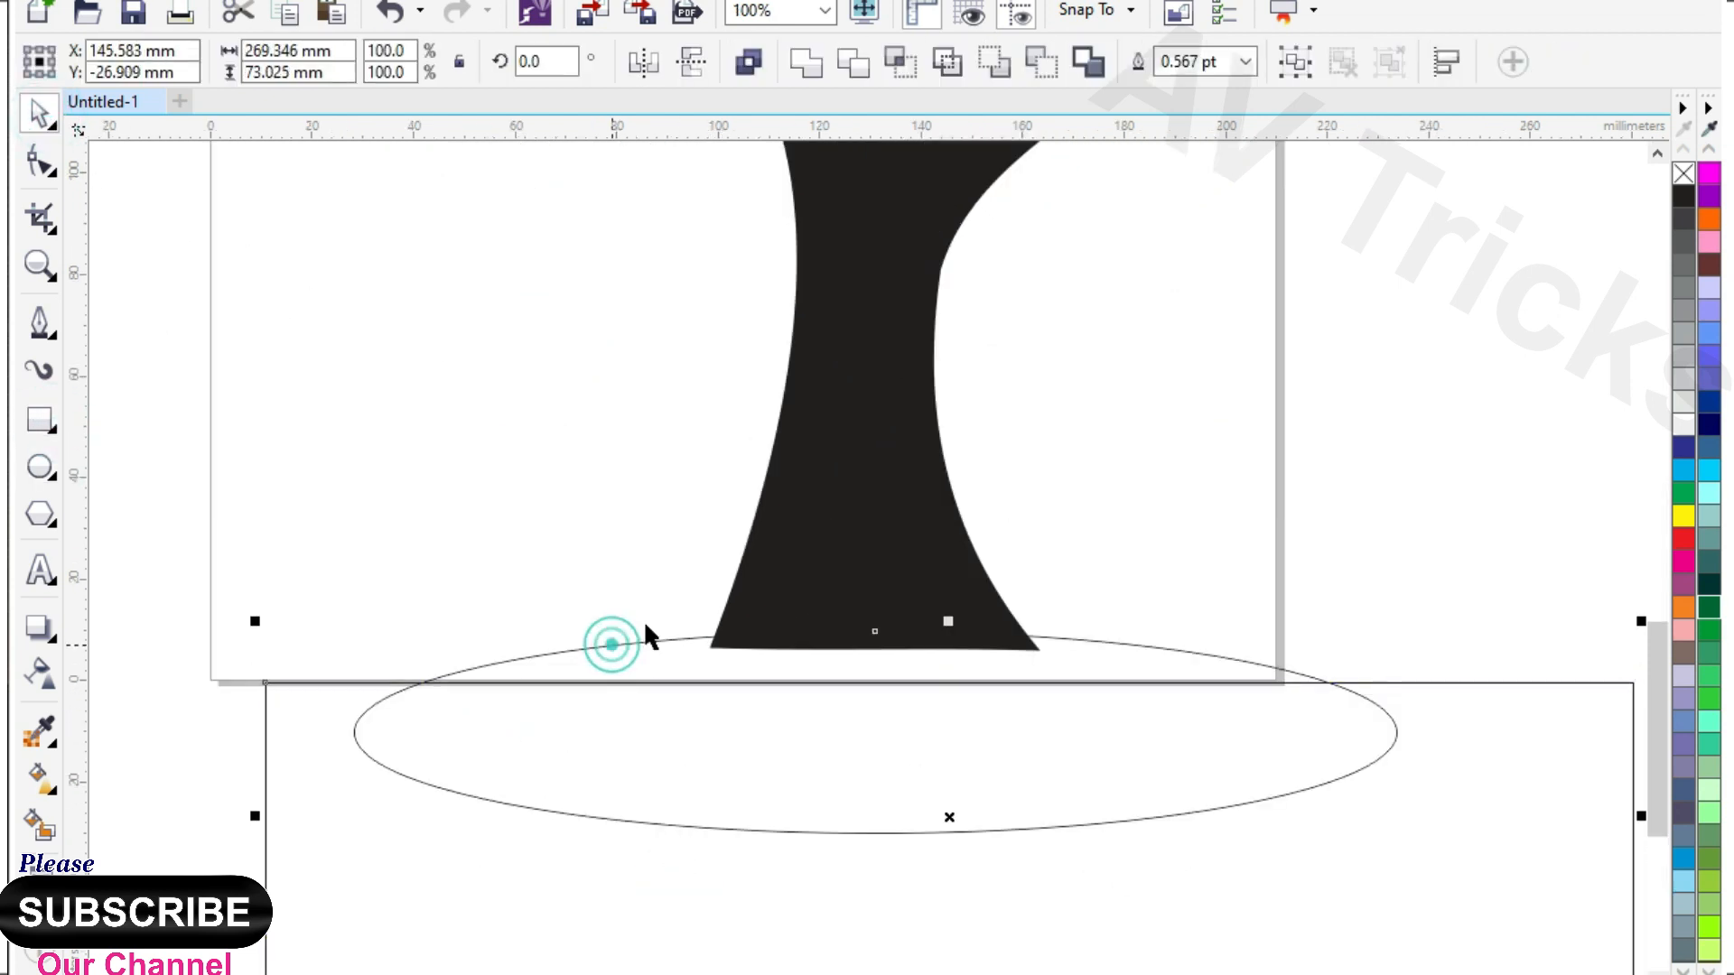
drag(614, 645, 564, 668)
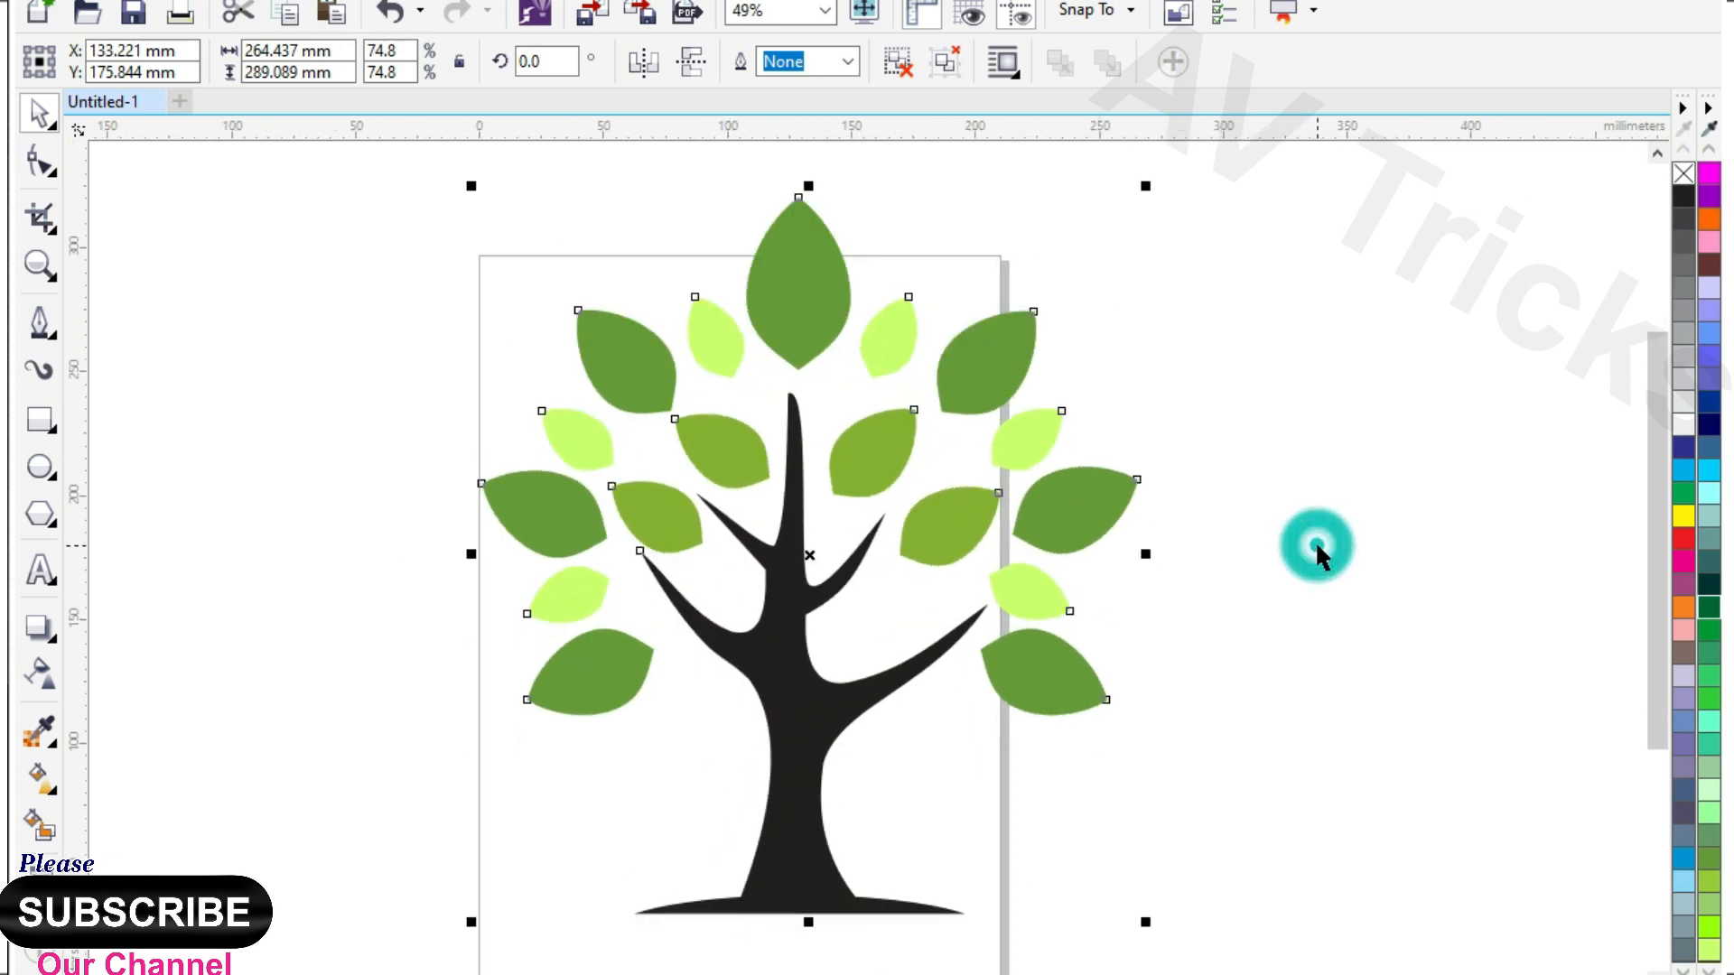
click(1317, 547)
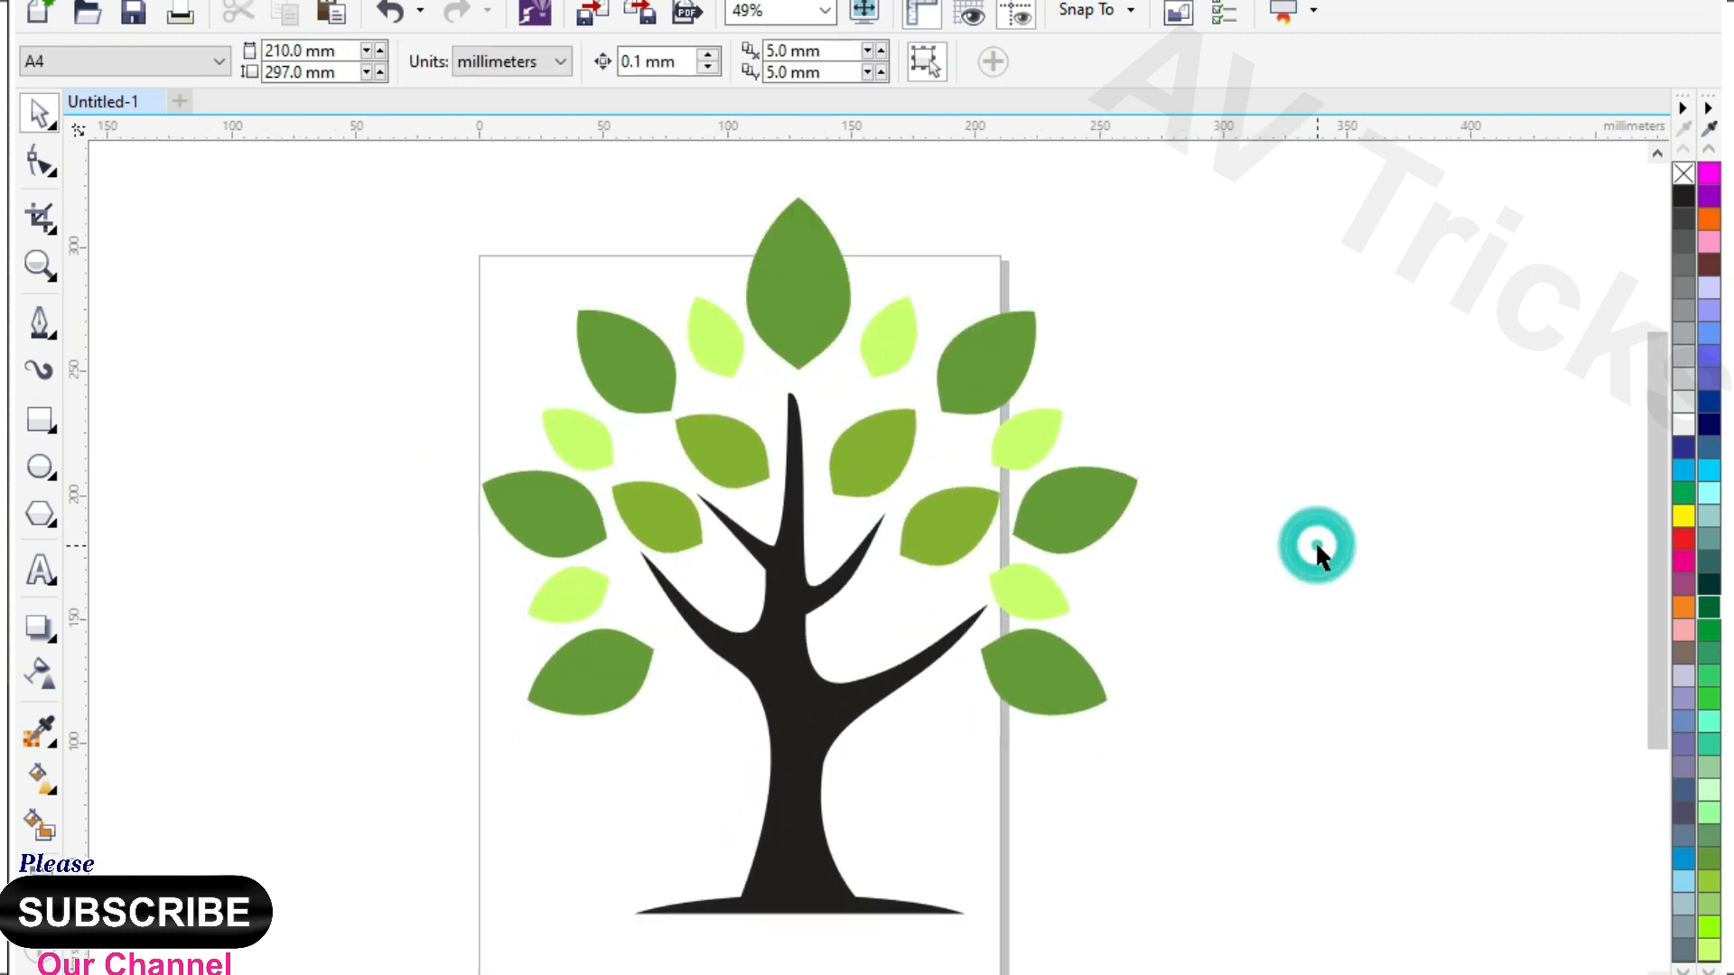
click(1317, 549)
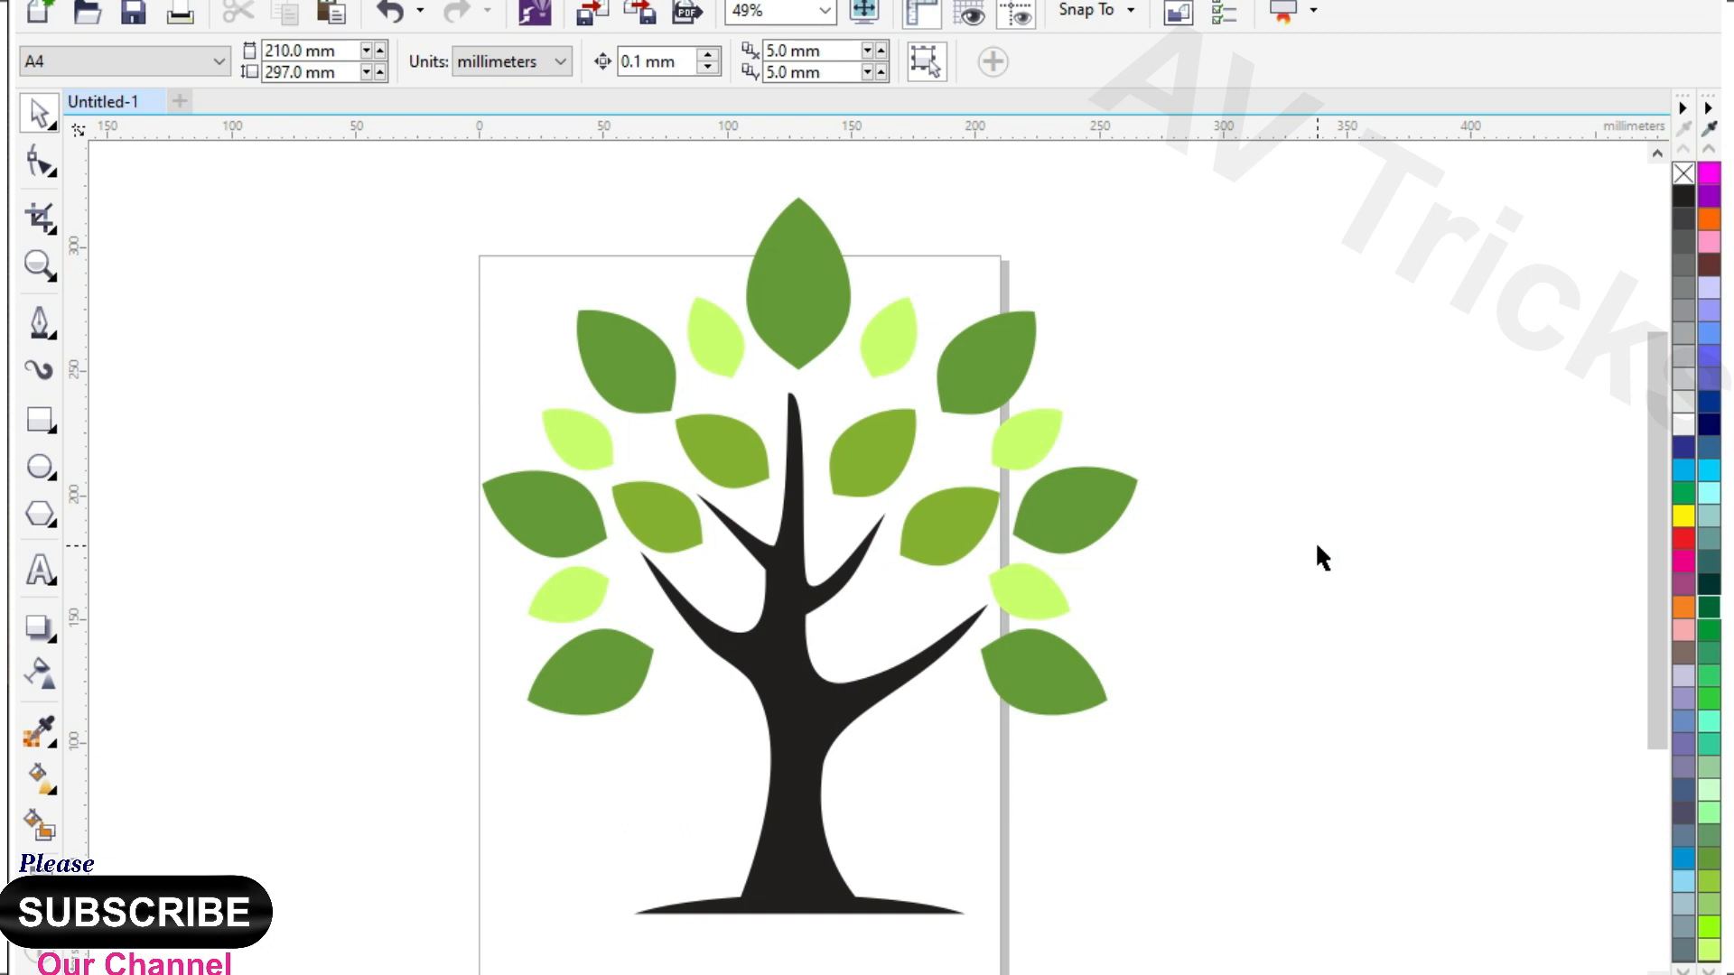